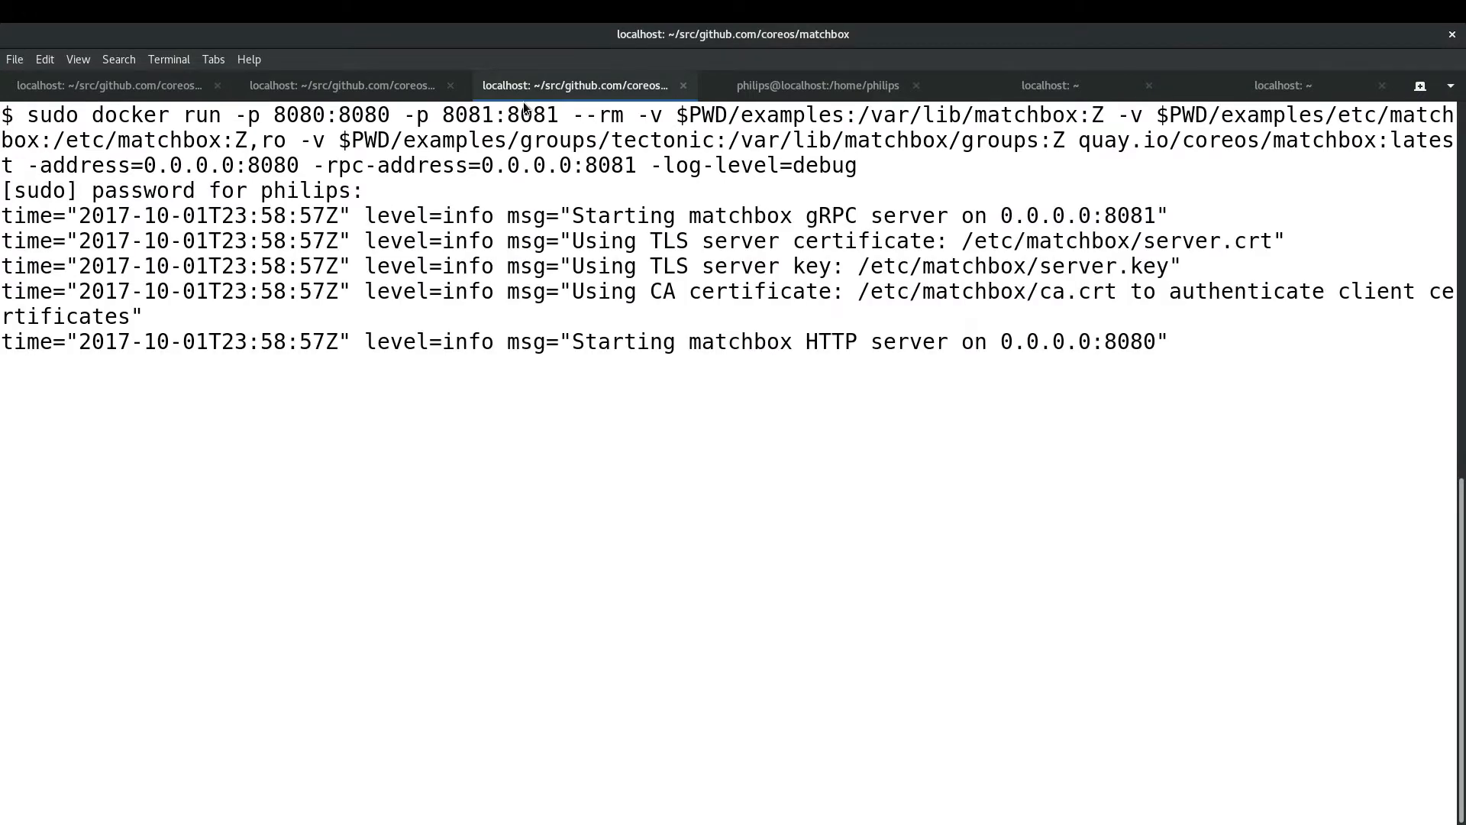
Step: Recall the matchbox docker container command from shell history and run it
{"action": "key", "text": "ctrl+r"}
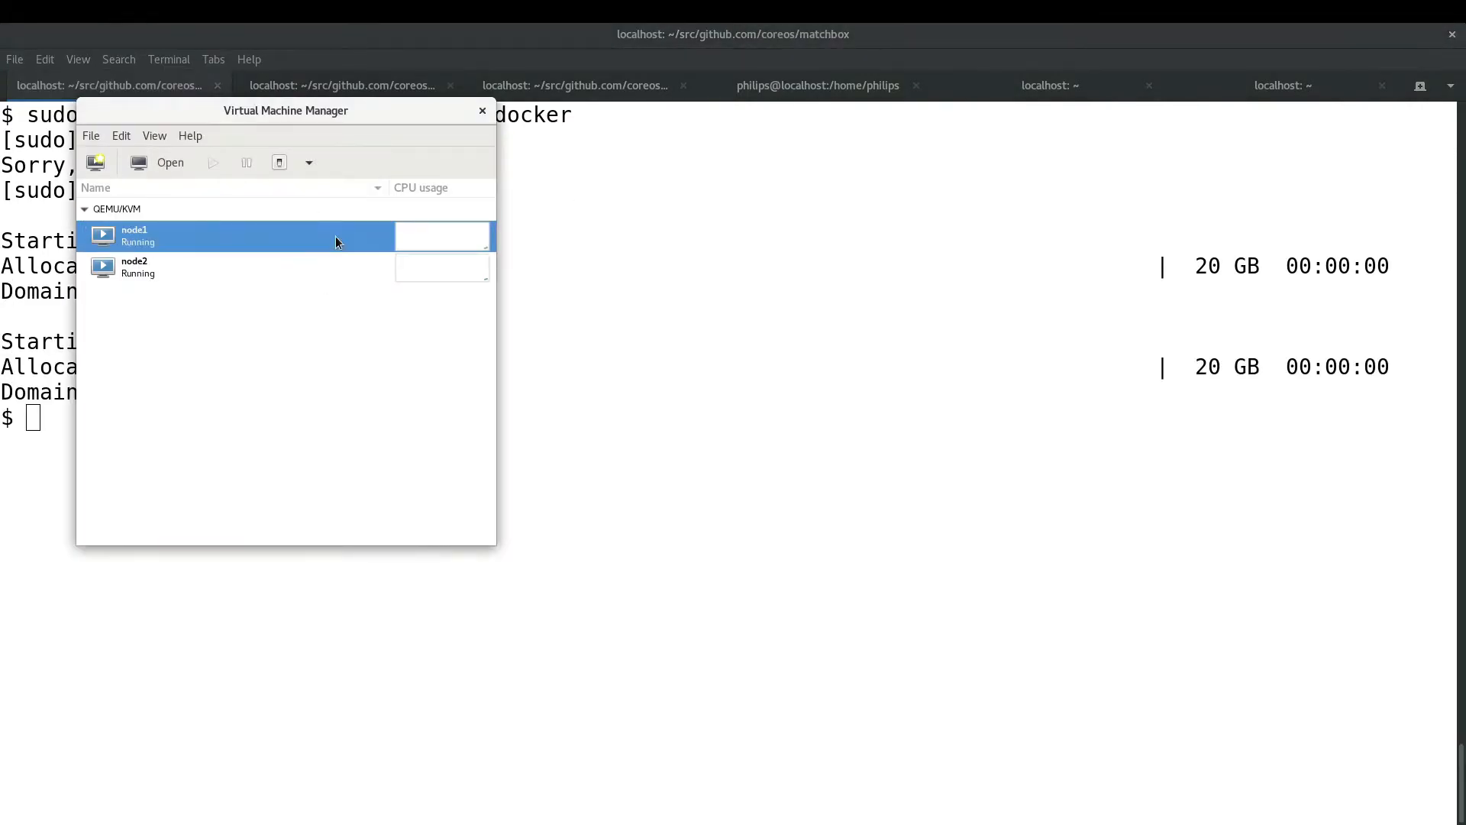
Step: Bring up the consoles of node1 and node2 to watch them network-boot via iPXE
{"action": "double_click", "coordinate": [134, 236]}
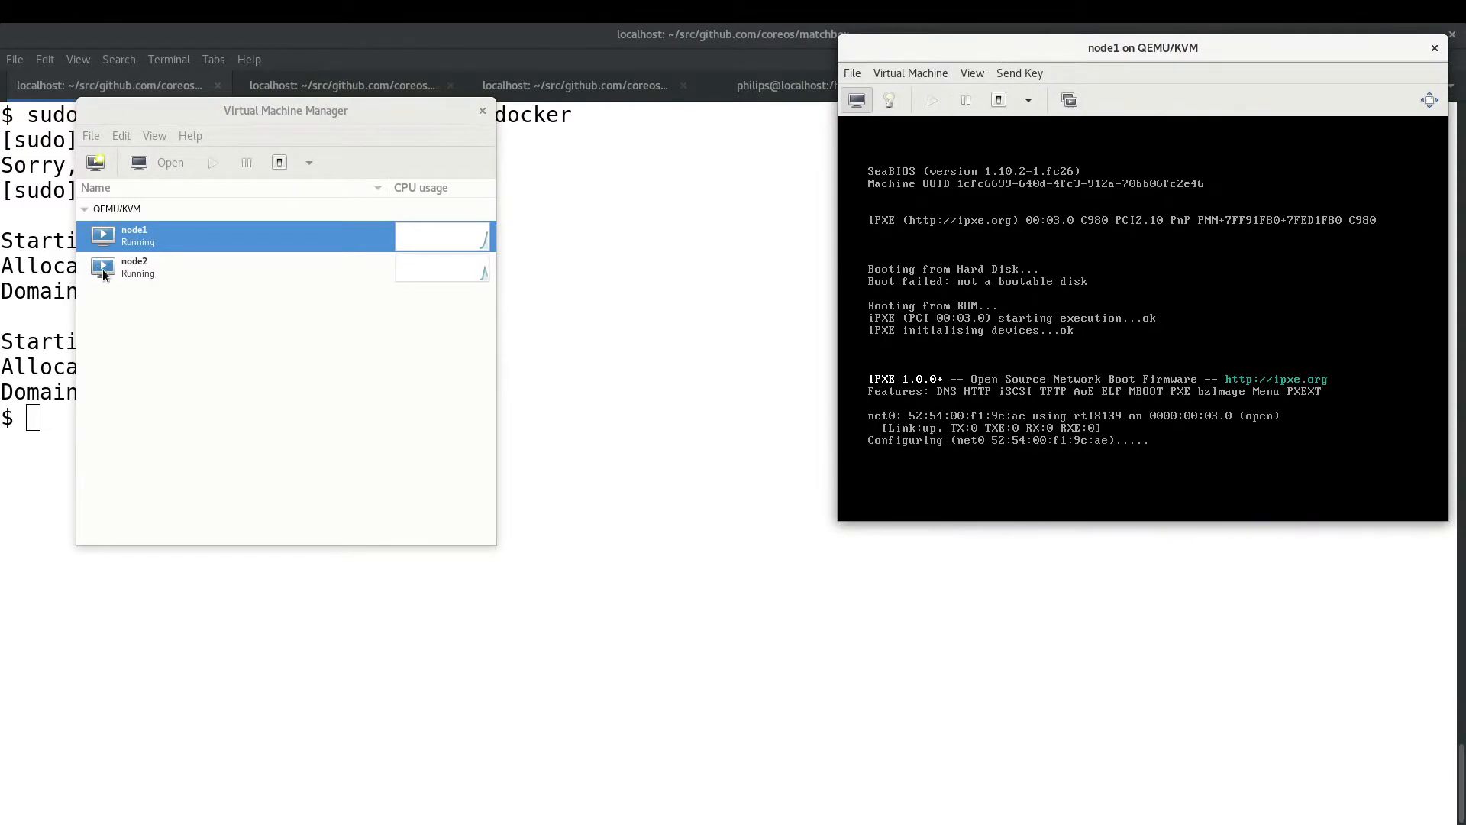
{"action": "double_click", "coordinate": [134, 267]}
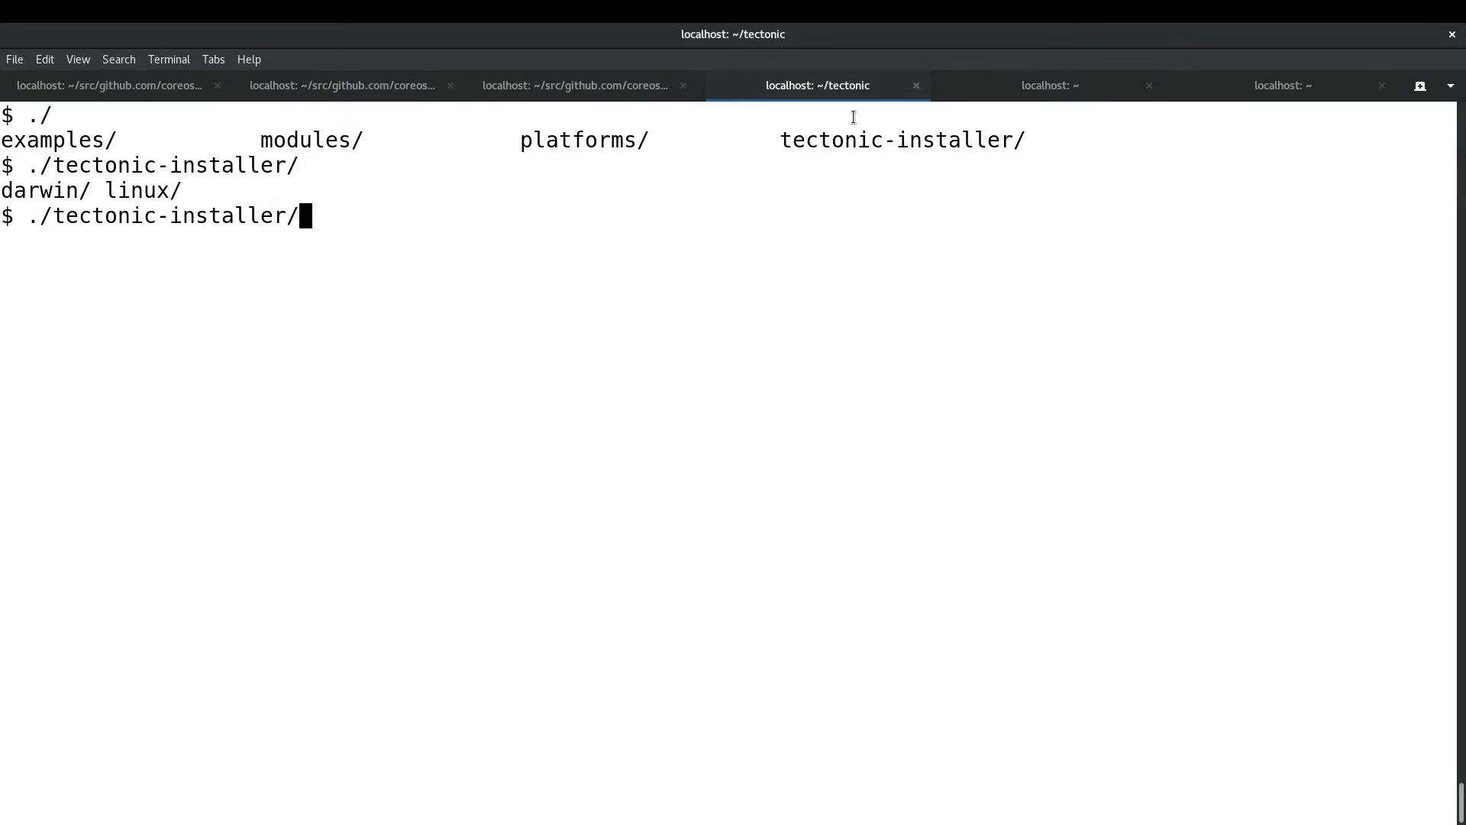
Step: Launch ./tectonic-installer/linux/installer so the setup page loads in Firefox
{"action": "type", "text": "linux/te"}
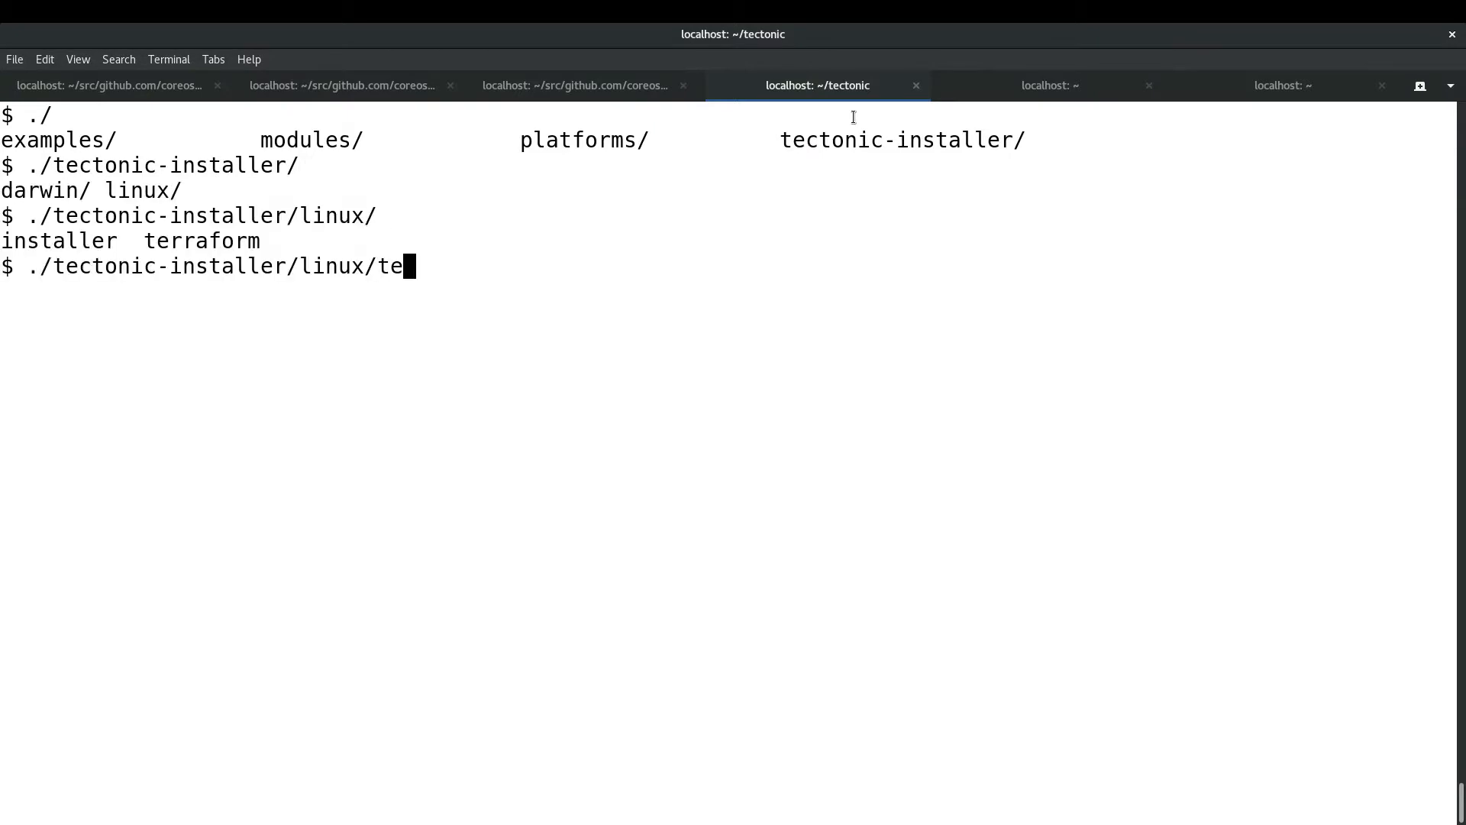
{"action": "key", "text": "Tab"}
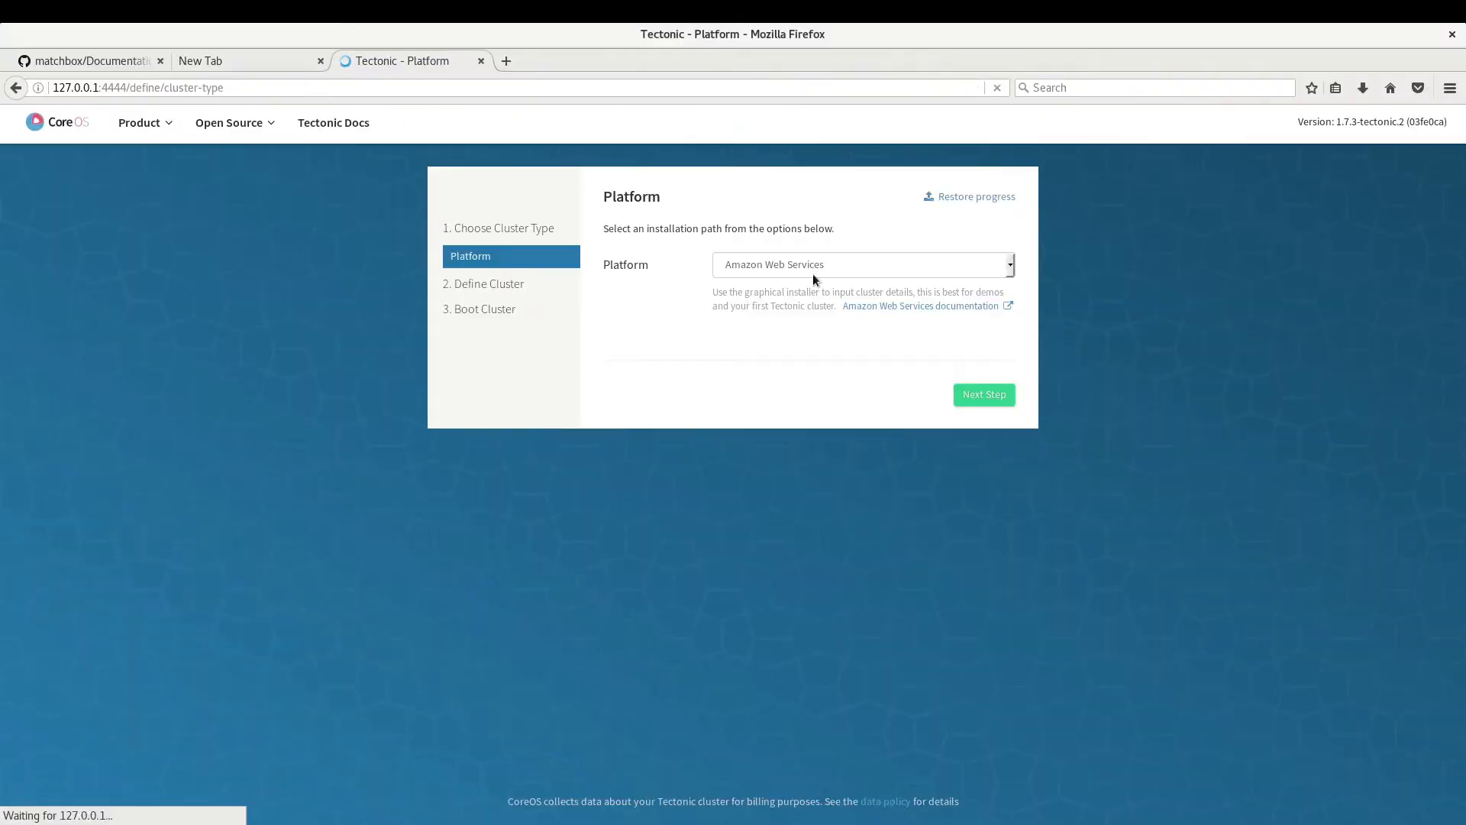
Step: Choose Bare Metal as platform, name the cluster 'production', then cancel the license upload
{"action": "left_click", "coordinate": [860, 264]}
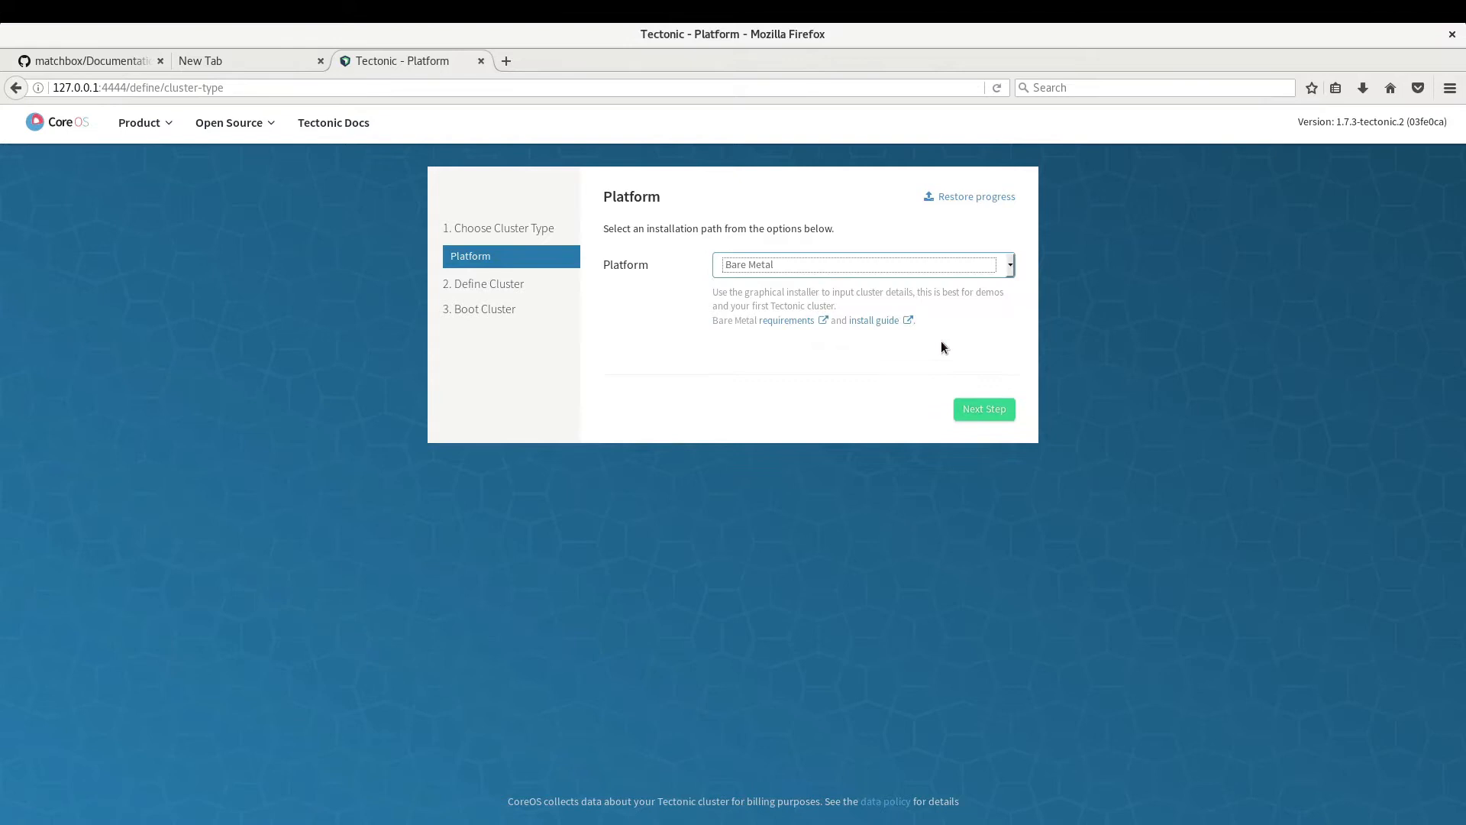
{"action": "left_click", "coordinate": [982, 409]}
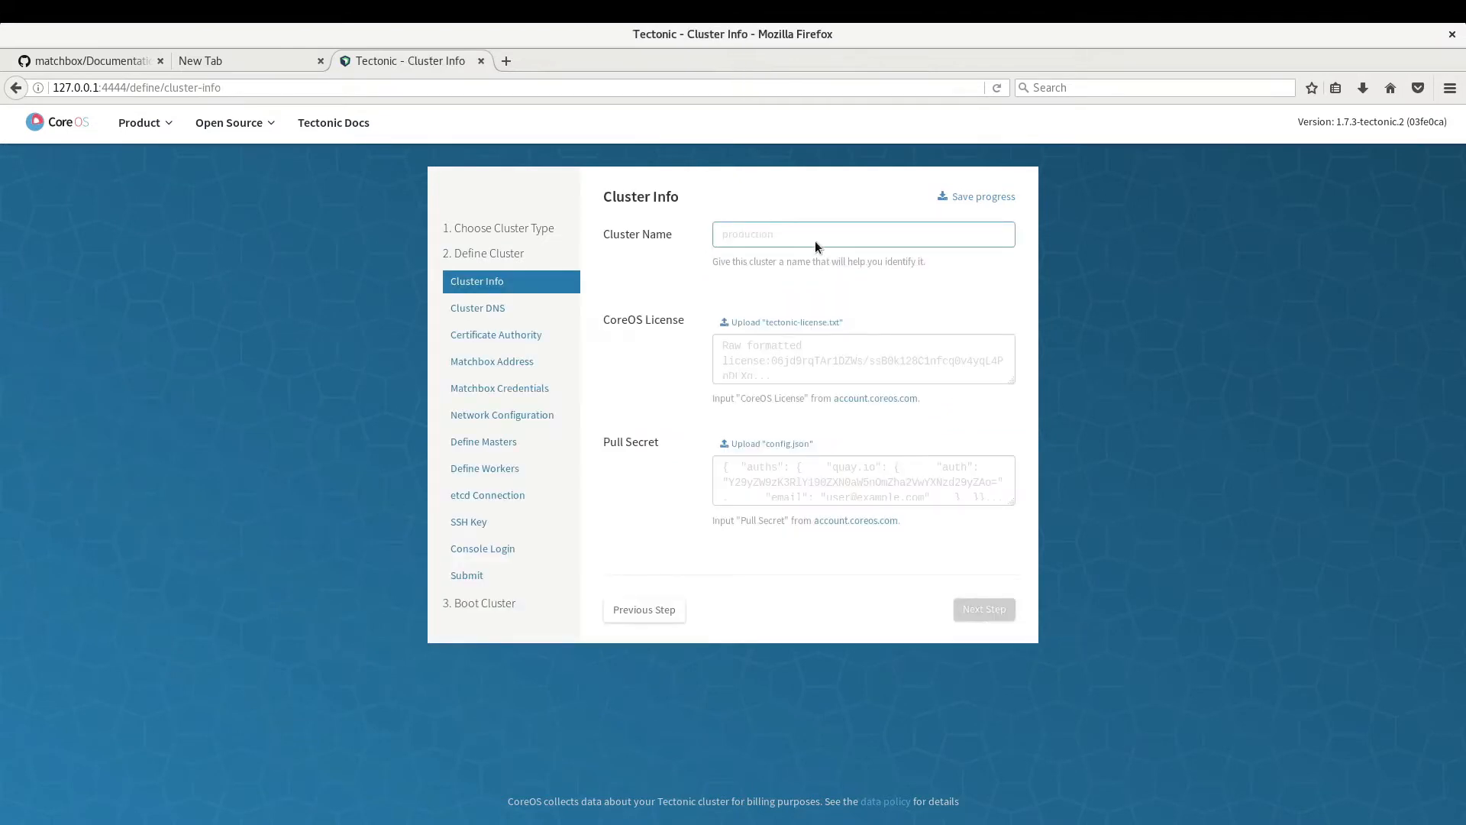
{"action": "type", "text": "production"}
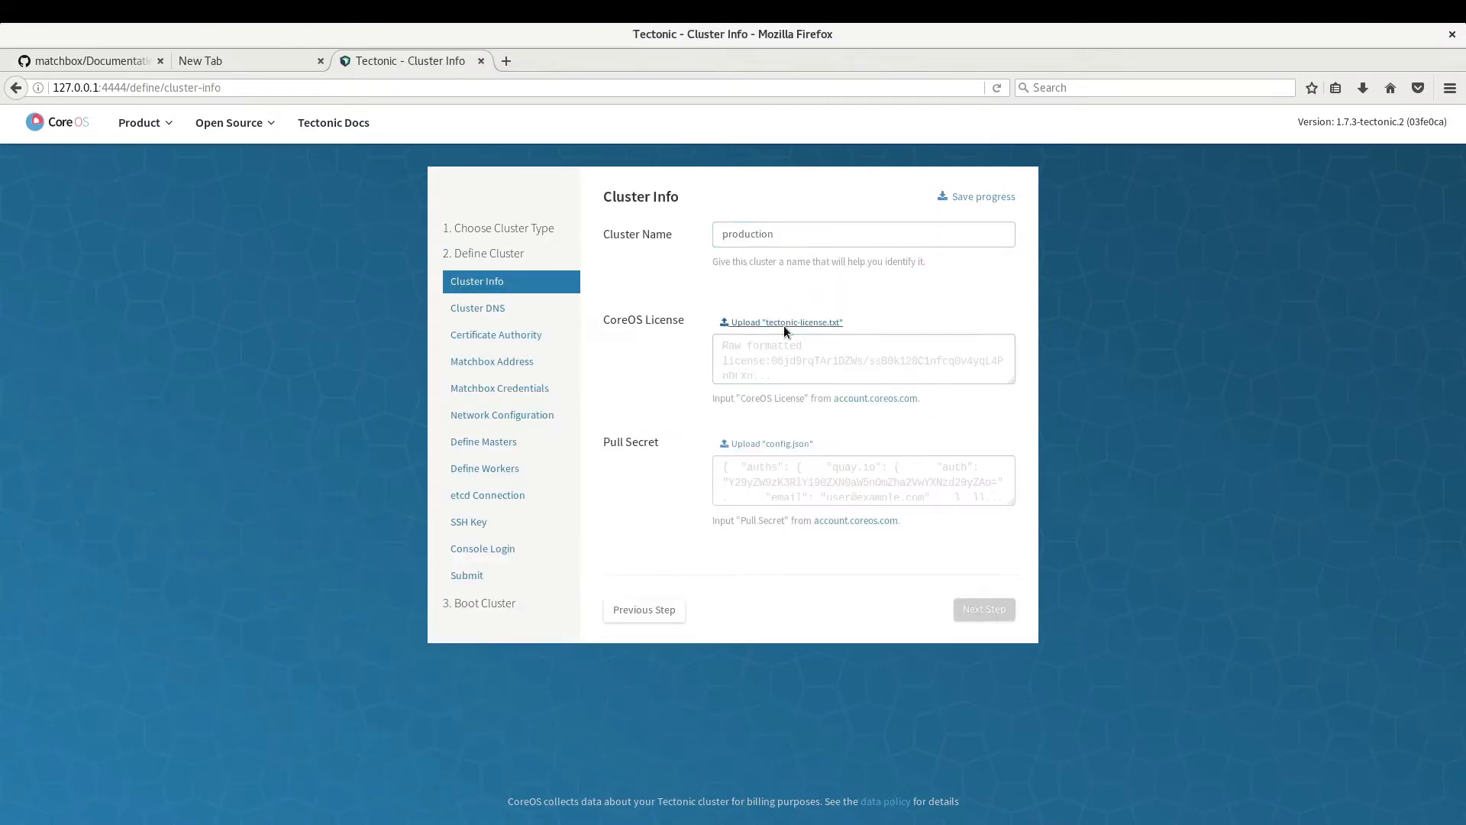
{"action": "left_click", "coordinate": [785, 323]}
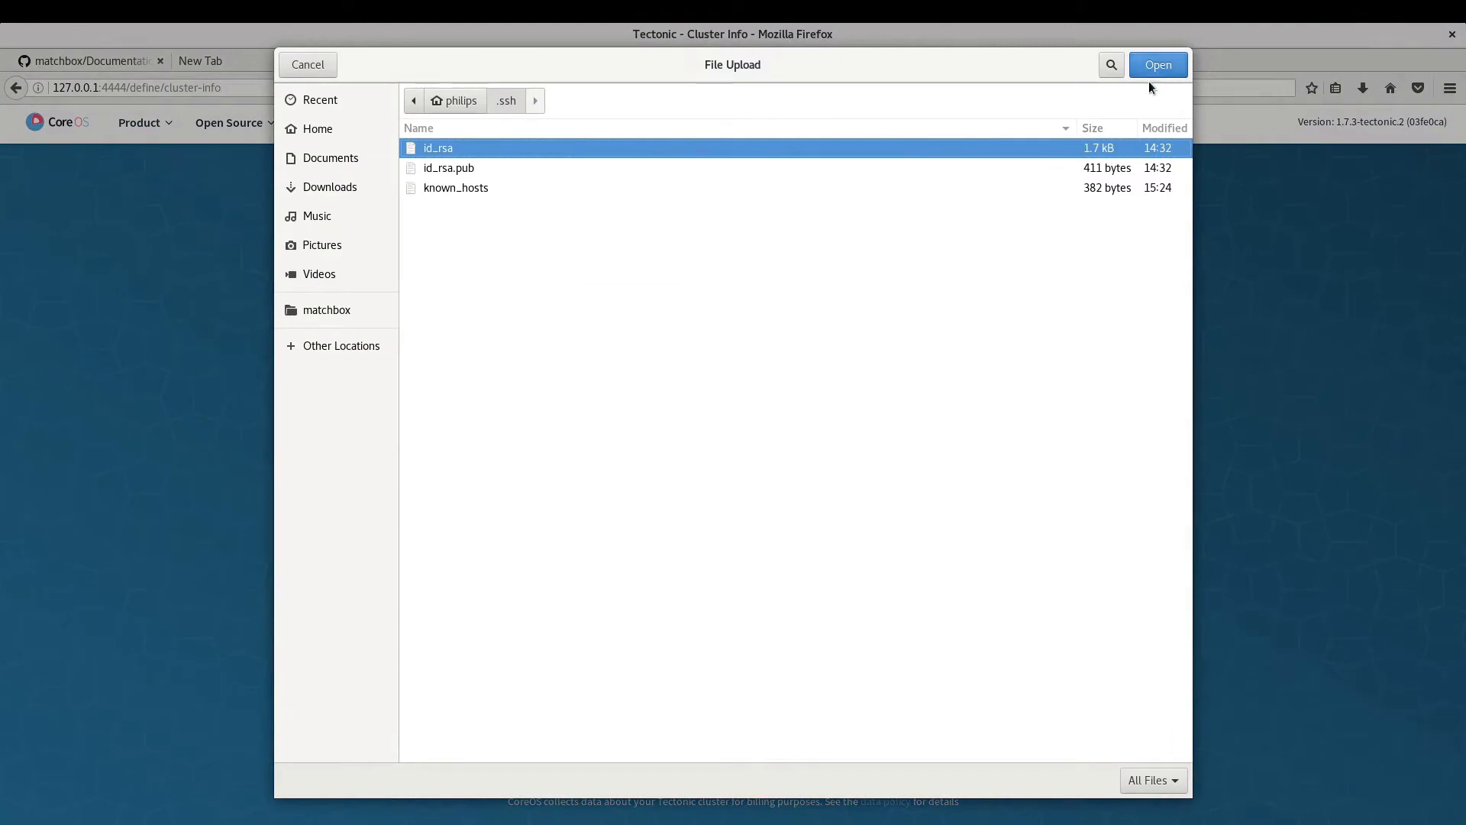
{"action": "left_click", "coordinate": [1156, 64]}
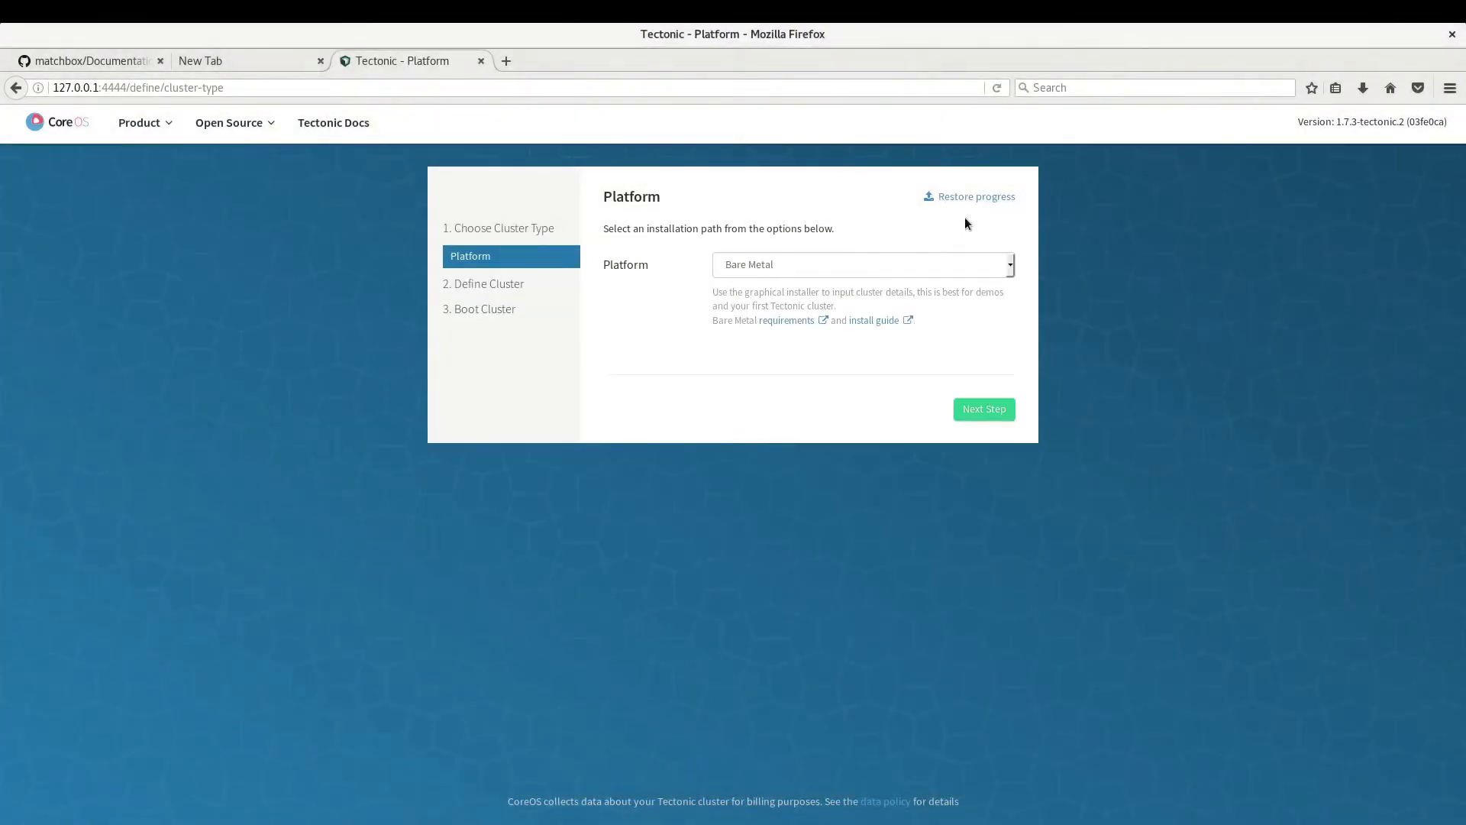
Step: Restore installer progress from Downloads/tectonic.progress, pre-filling name, license and pull secret
{"action": "left_click", "coordinate": [976, 197]}
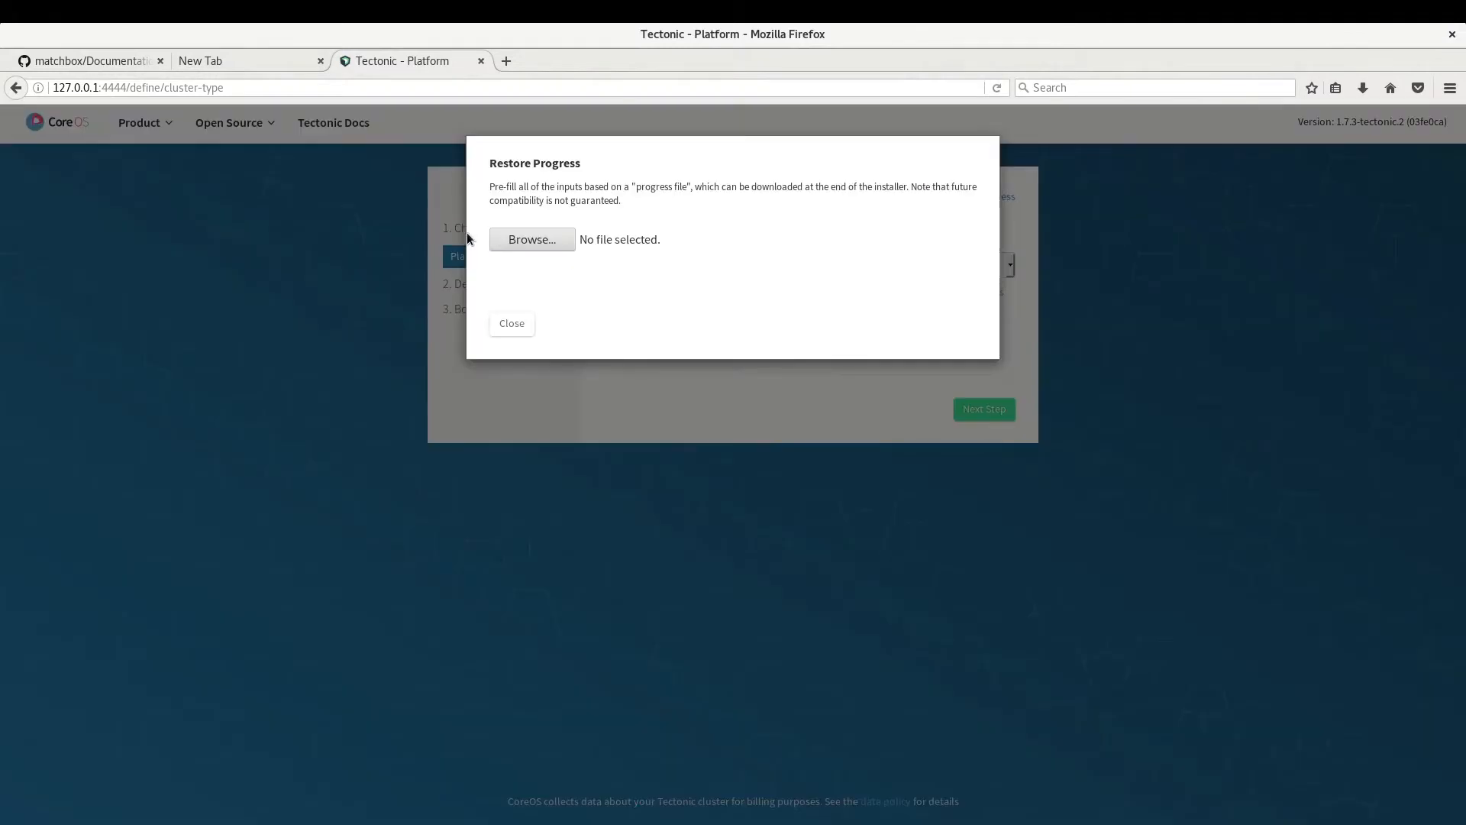
{"action": "left_click", "coordinate": [531, 240]}
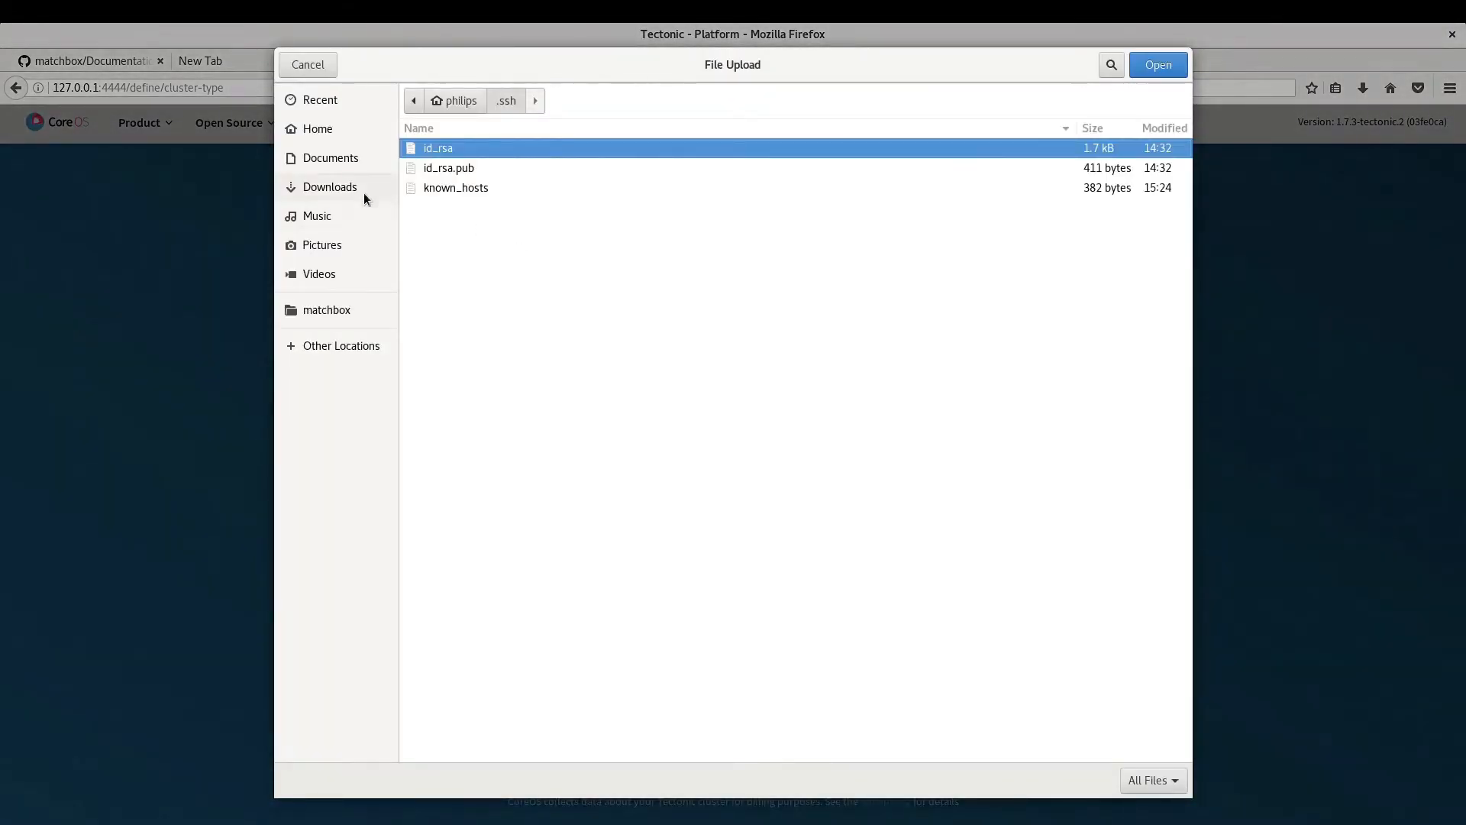
{"action": "left_click", "coordinate": [330, 186]}
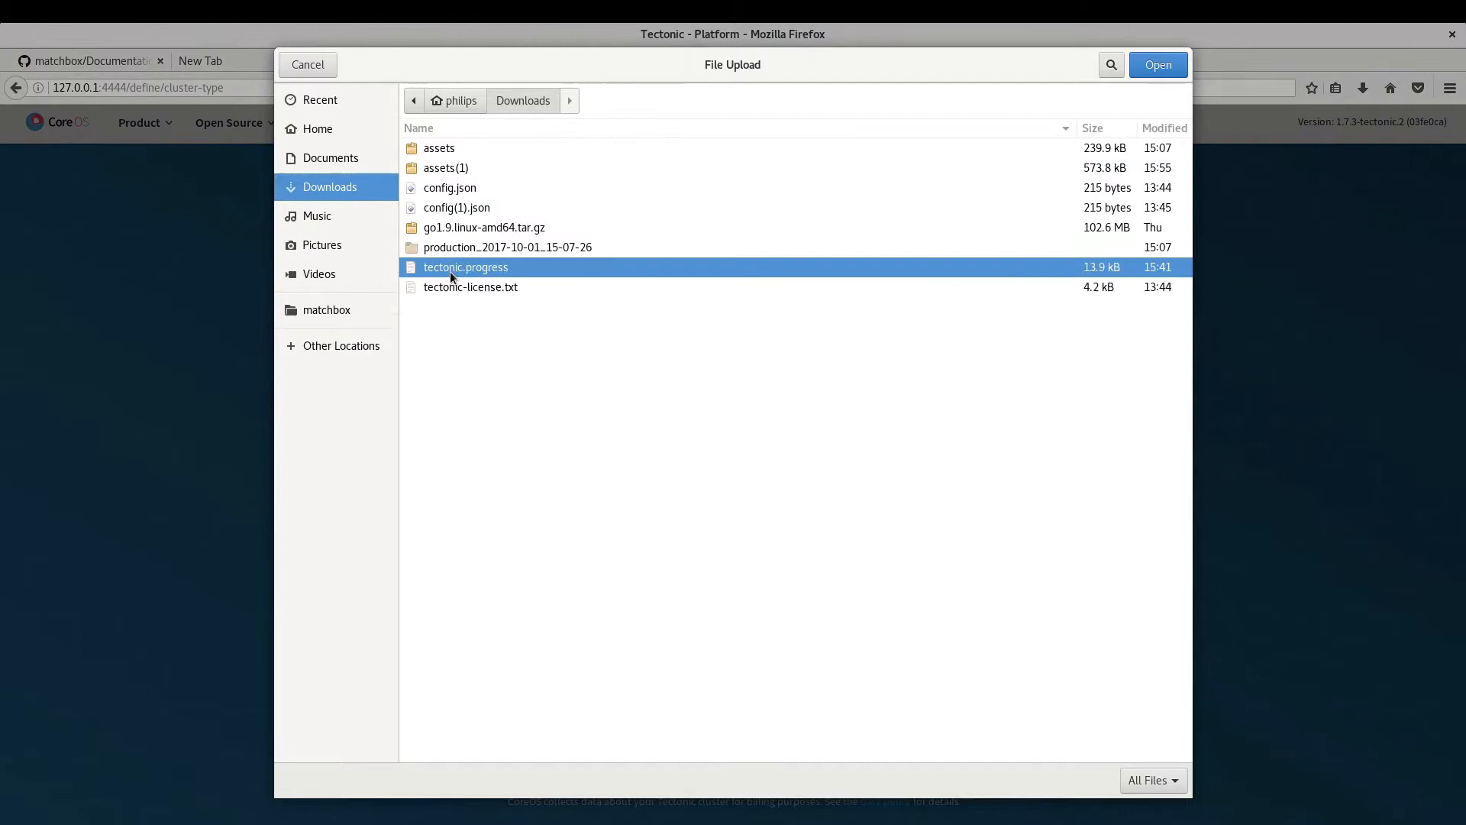
{"action": "left_click", "coordinate": [1157, 64]}
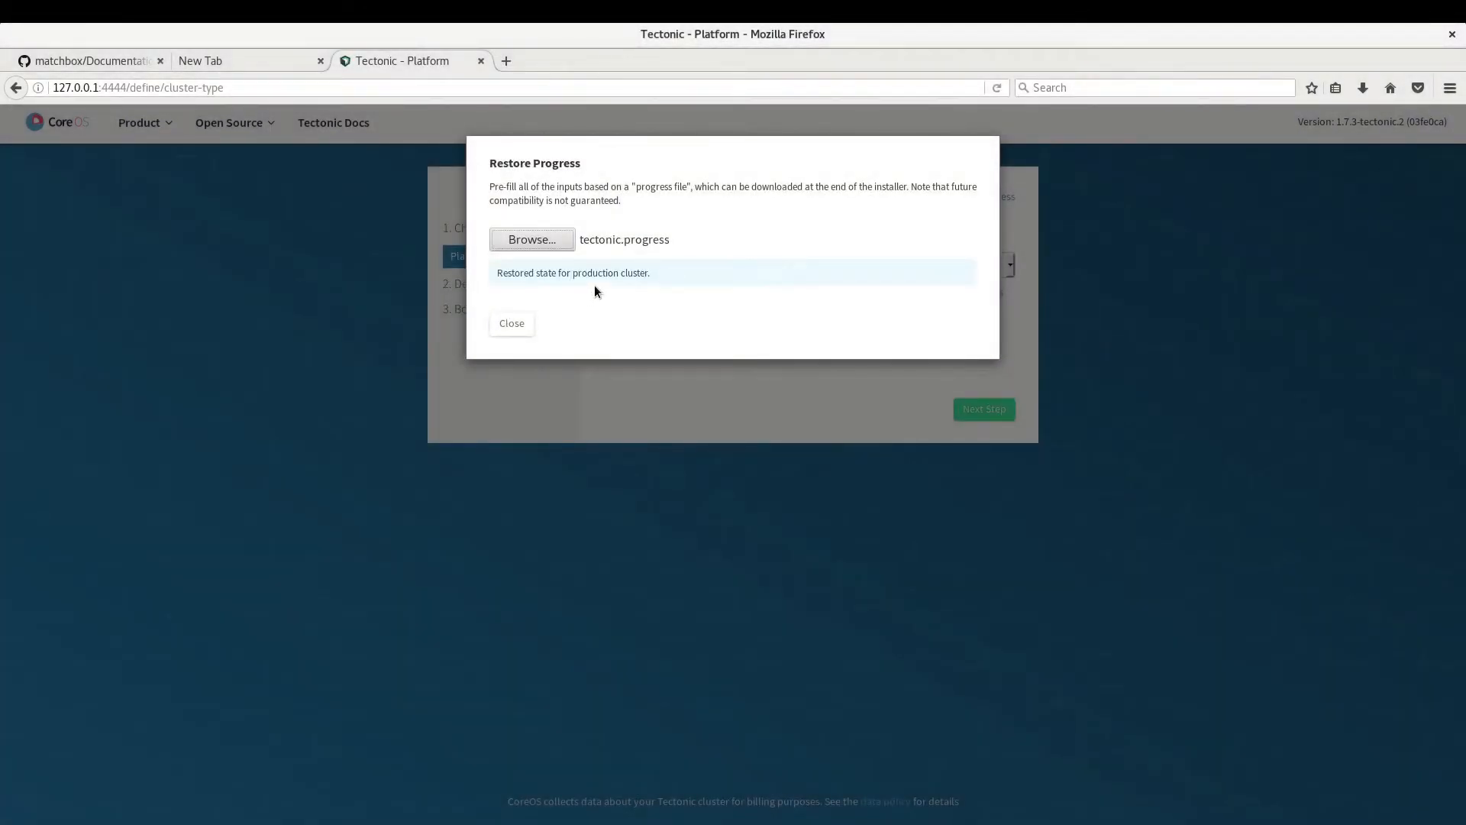
{"action": "left_click", "coordinate": [511, 322]}
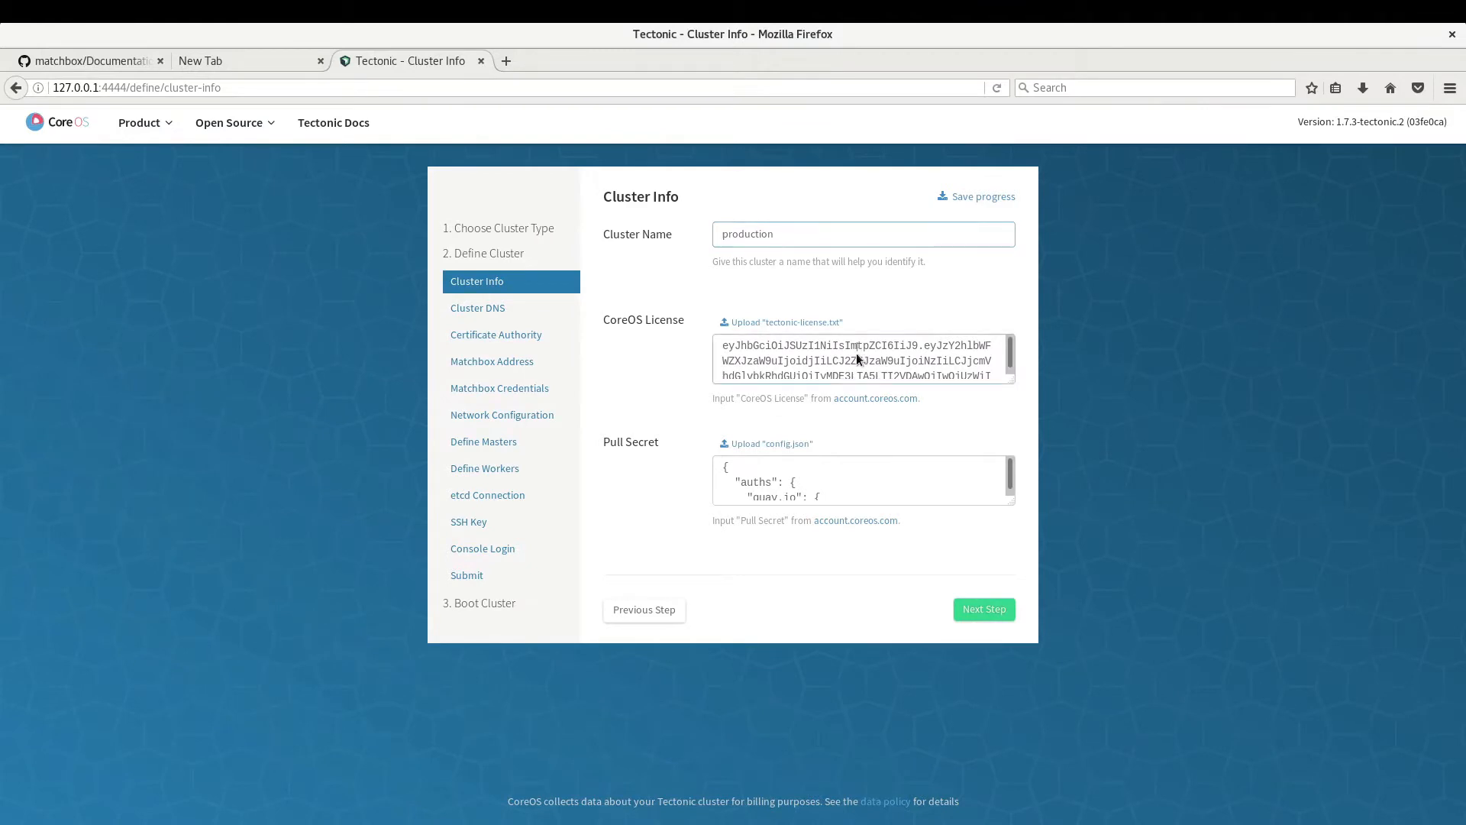
Step: Accept the restored Cluster DNS and Certificate Authority settings and reach the master nodes step
{"action": "left_click", "coordinate": [982, 609]}
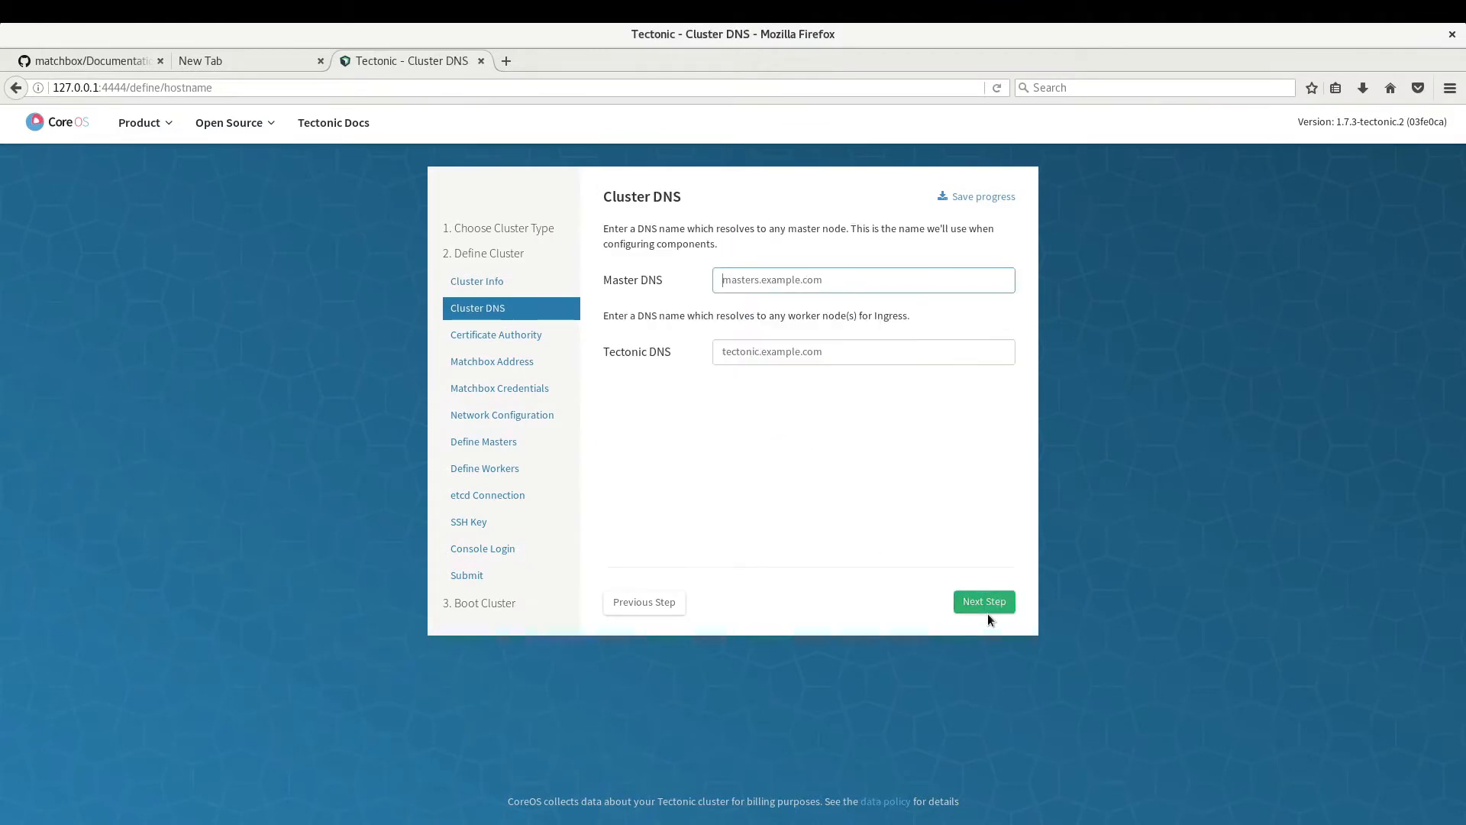
{"action": "left_click", "coordinate": [982, 602]}
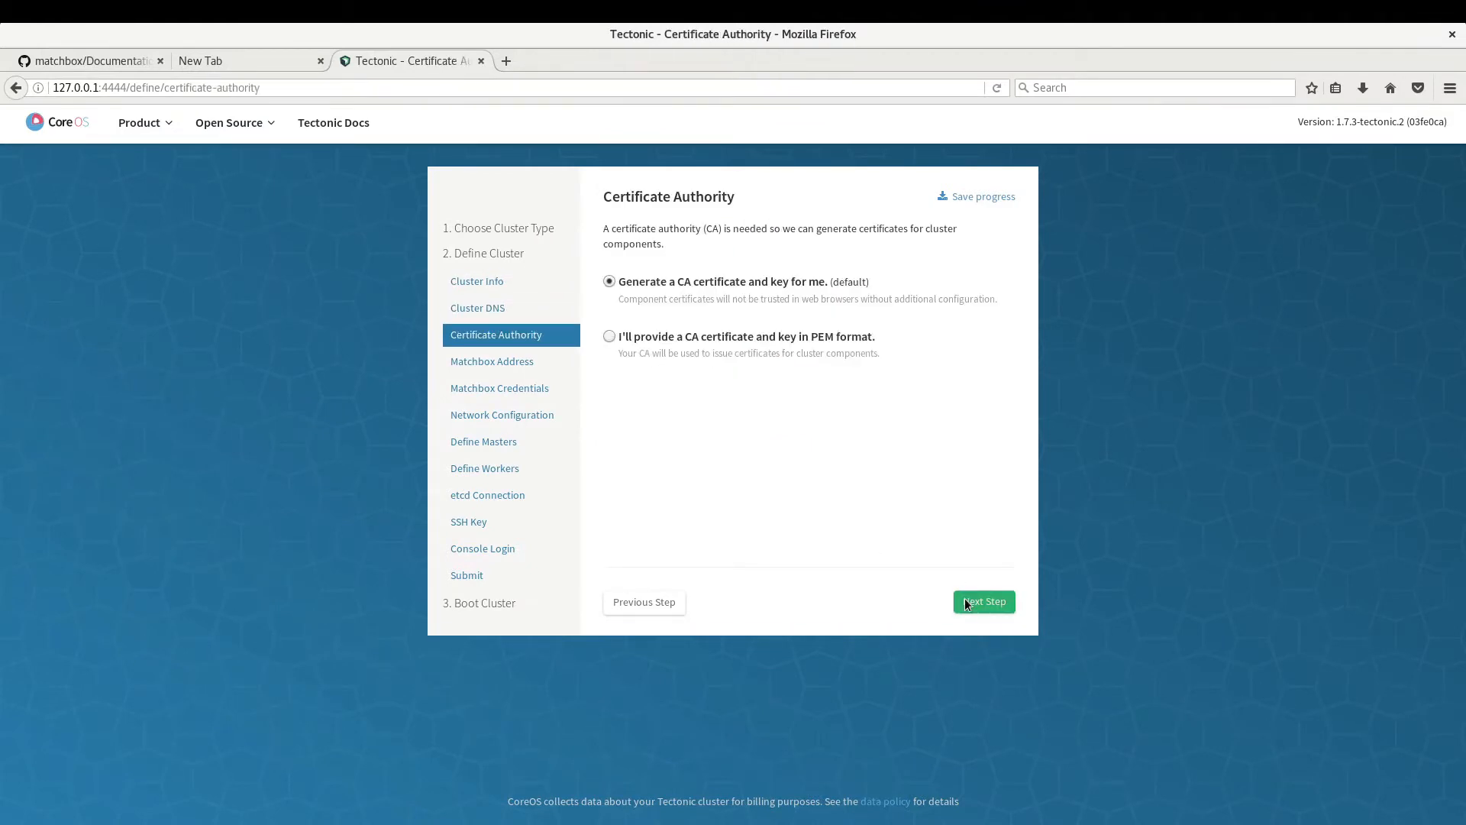
{"action": "left_click", "coordinate": [982, 601]}
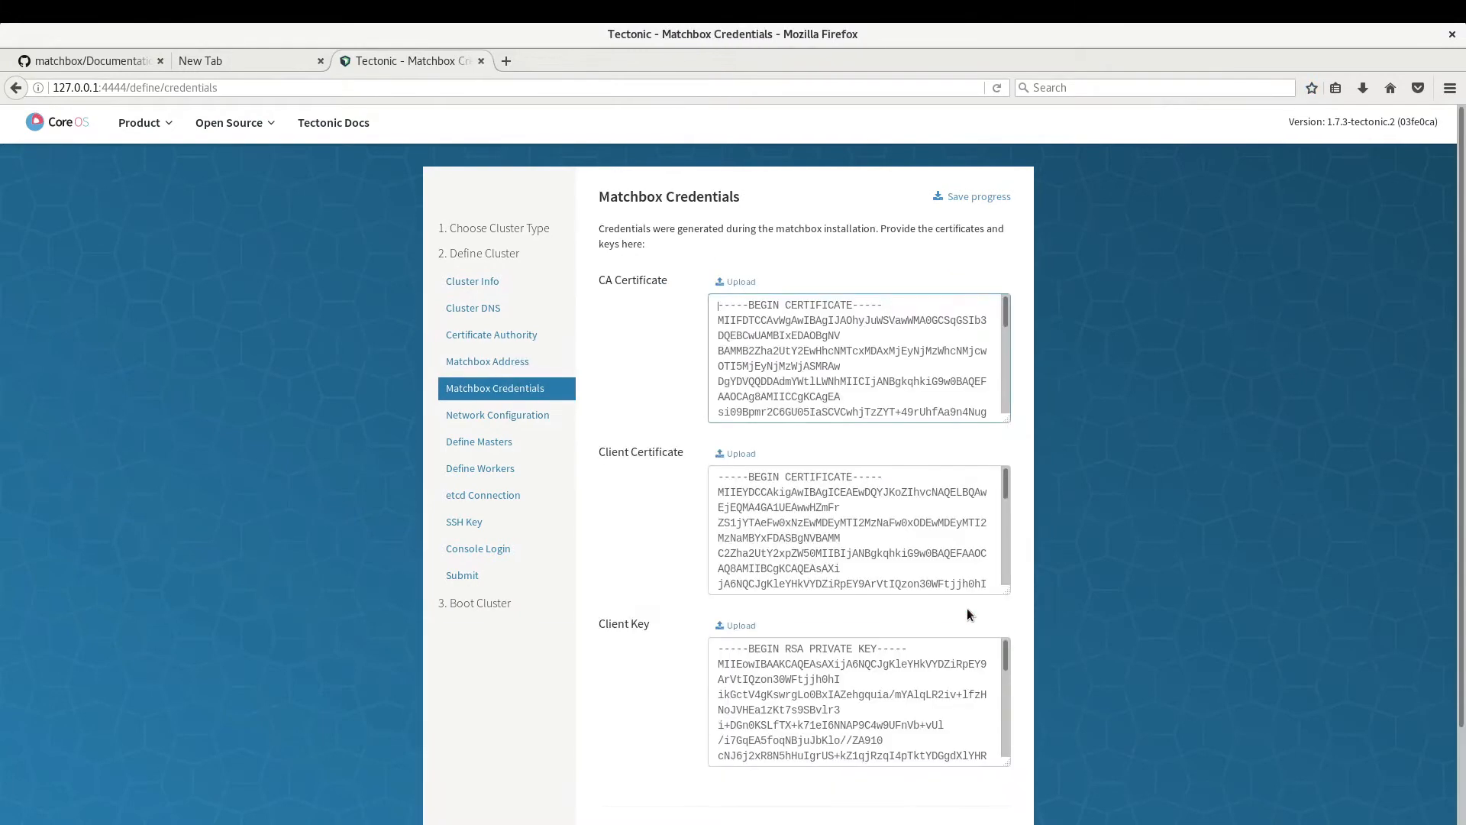
{"action": "scroll", "scroll_direction": "down", "scroll_amount": 3}
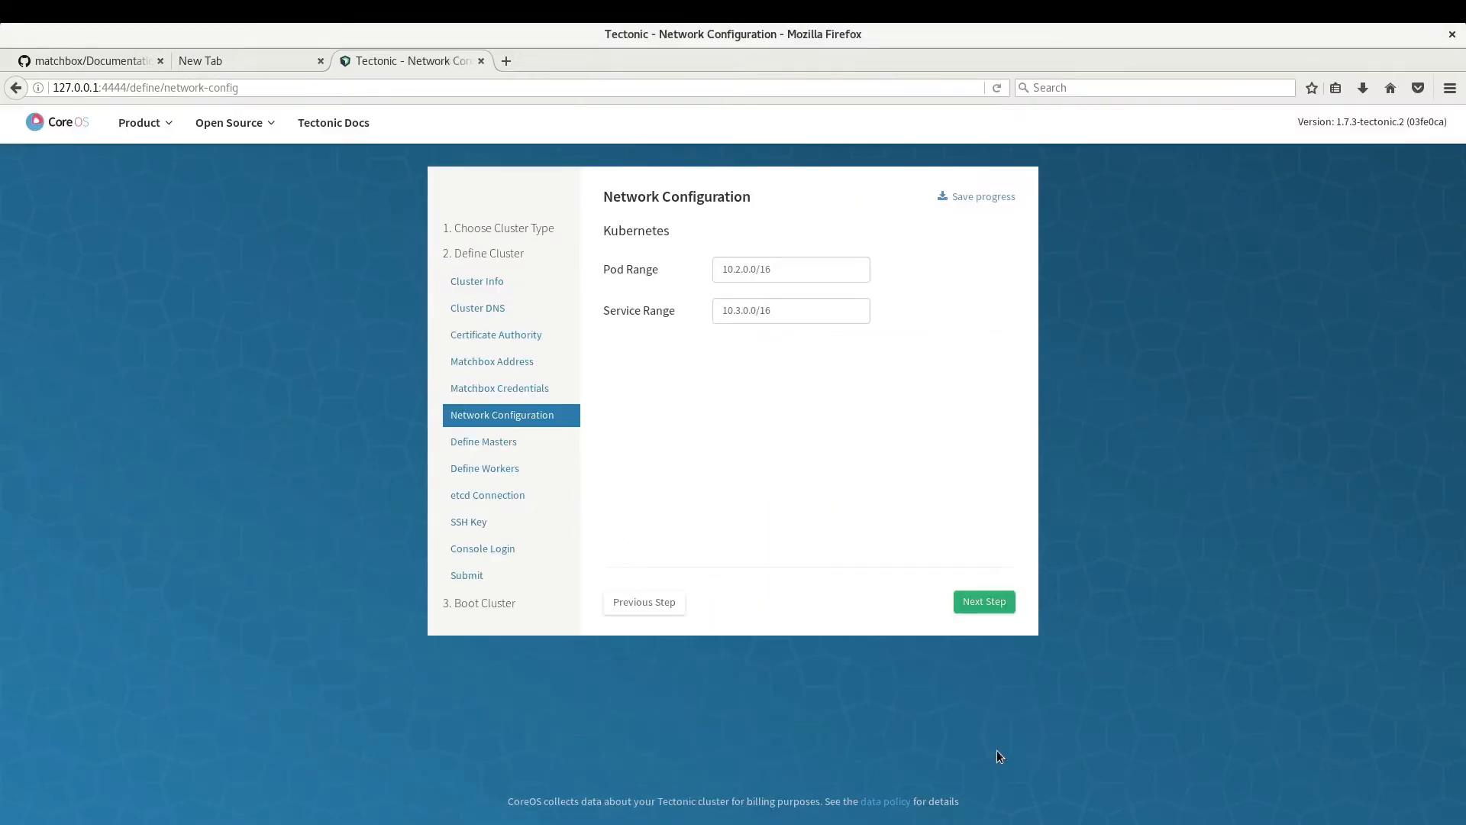
{"action": "left_click", "coordinate": [982, 602]}
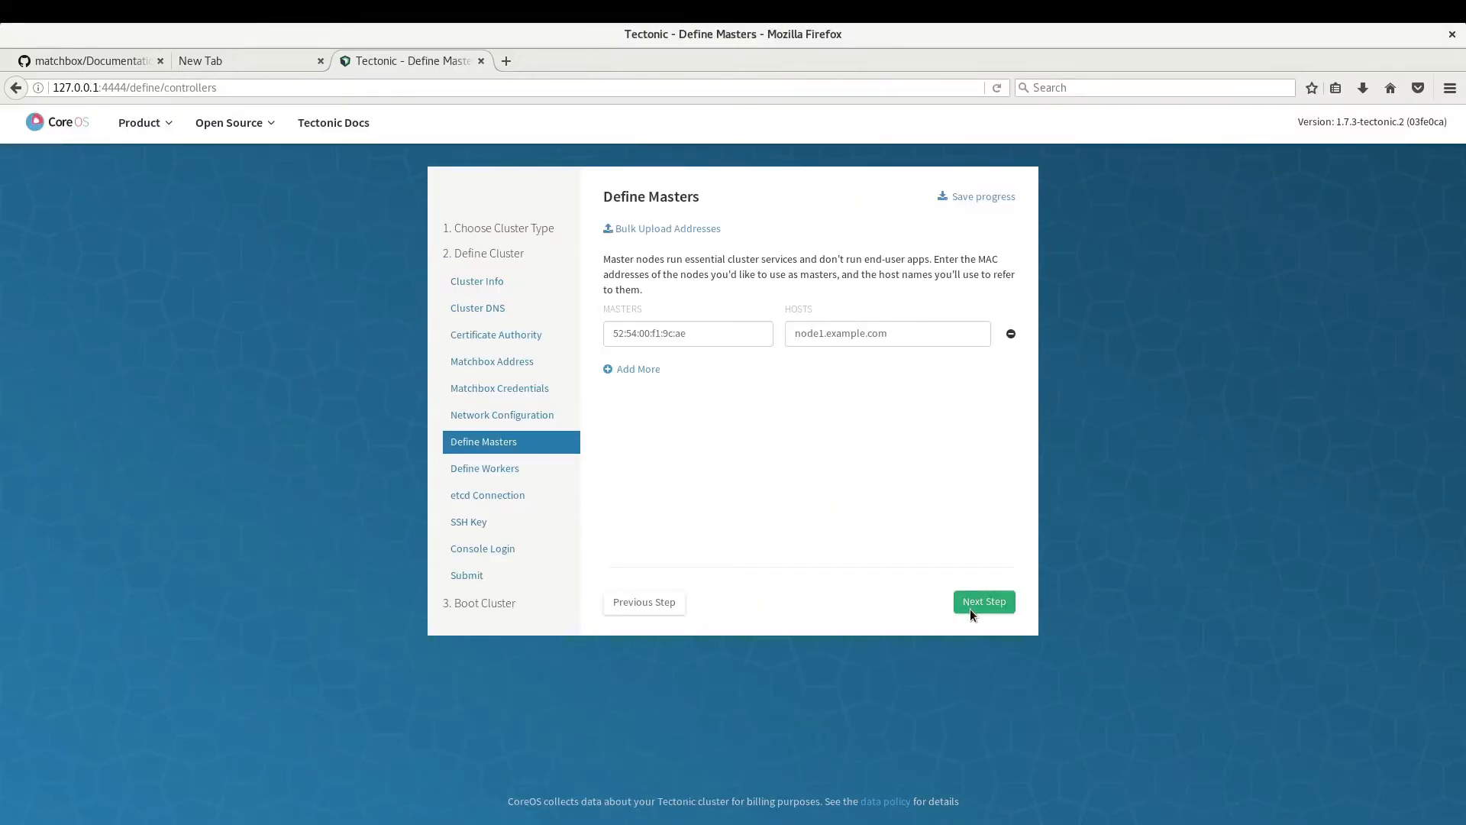
Step: Accept master and worker nodes, default etcd provisioning and console login, reaching the Submit page
{"action": "left_click", "coordinate": [982, 602]}
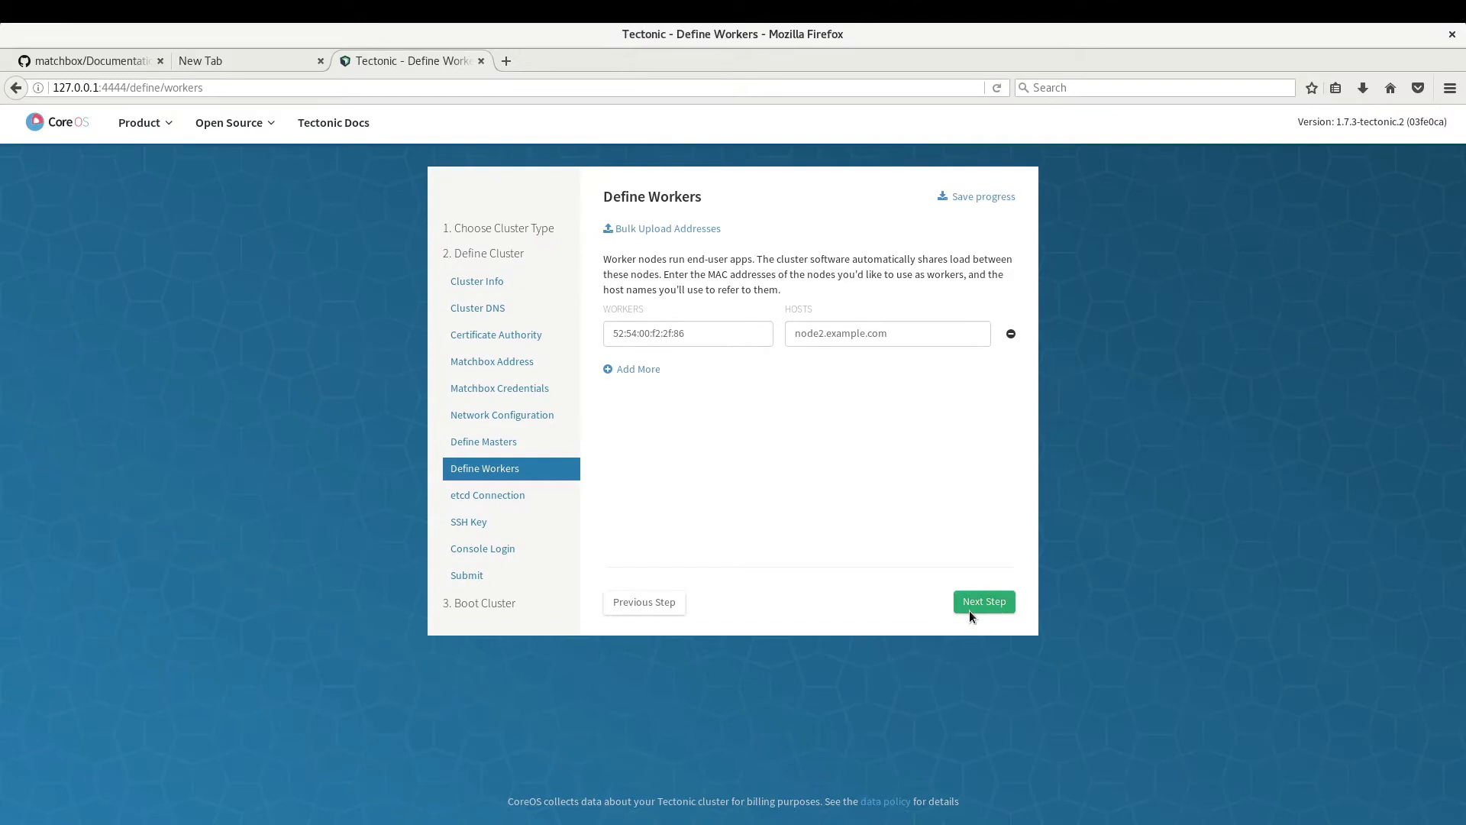
{"action": "left_click", "coordinate": [982, 602]}
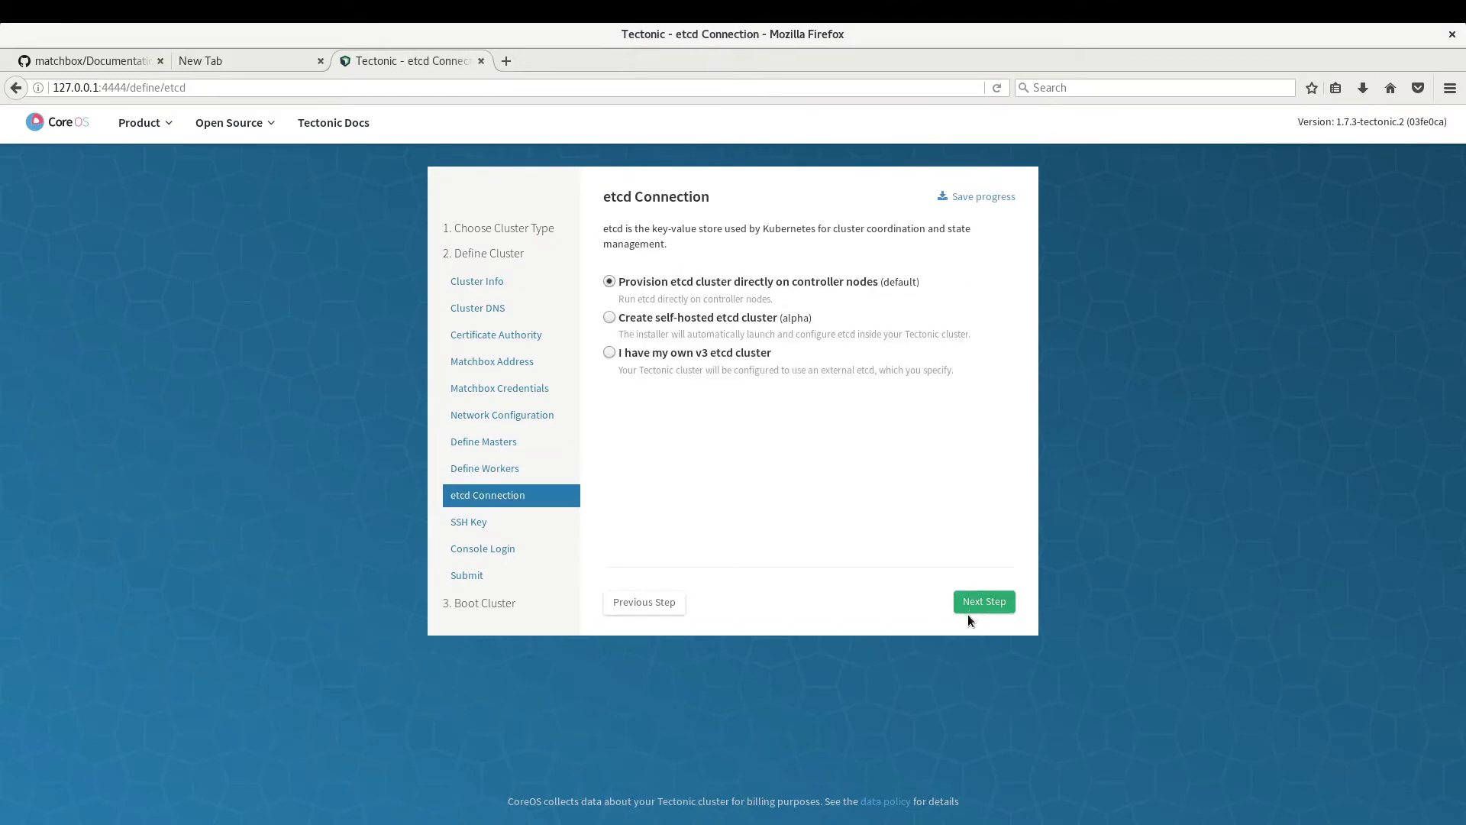
{"action": "left_click", "coordinate": [983, 601]}
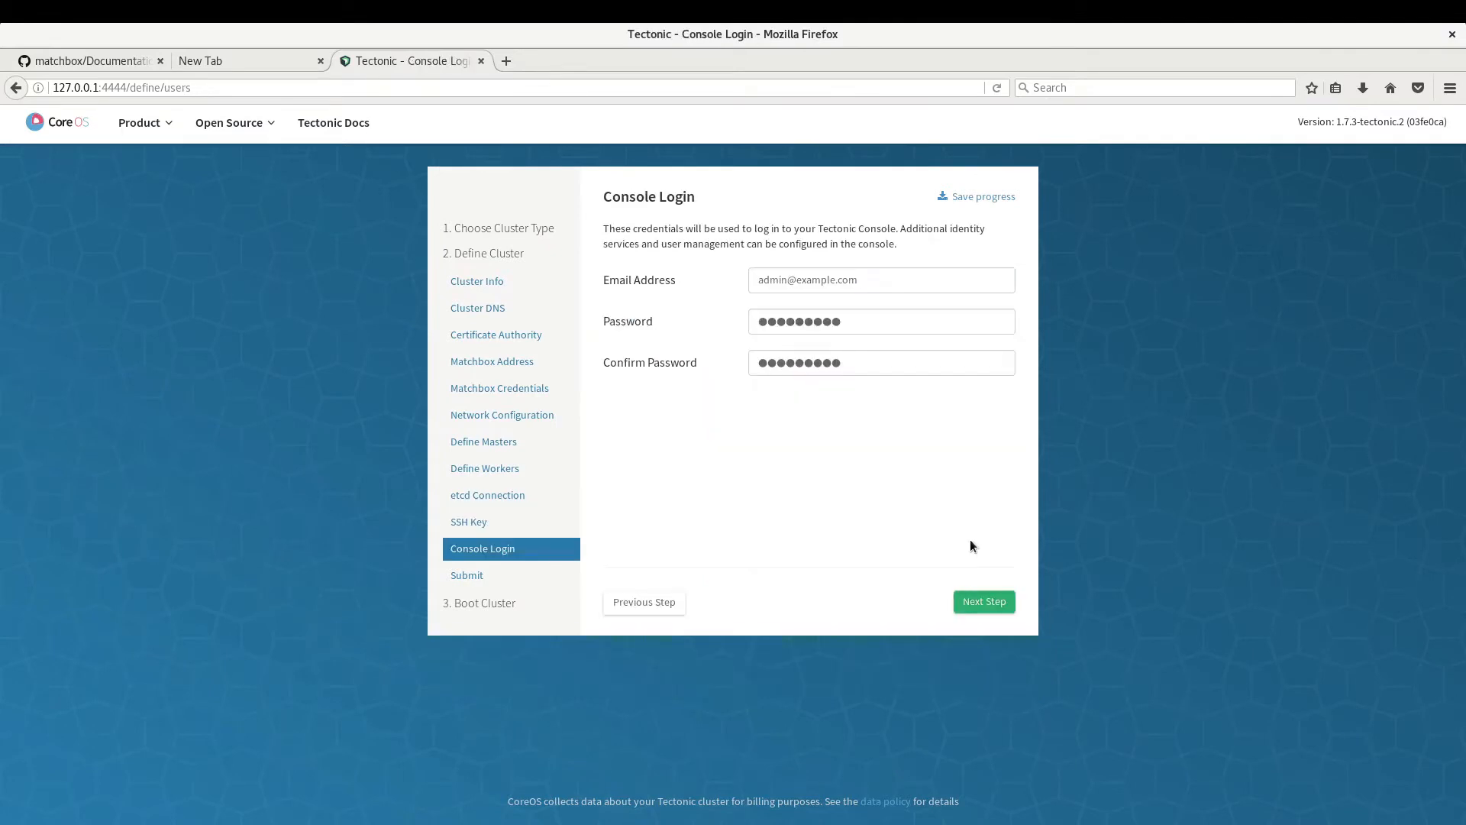
{"action": "left_click", "coordinate": [982, 602]}
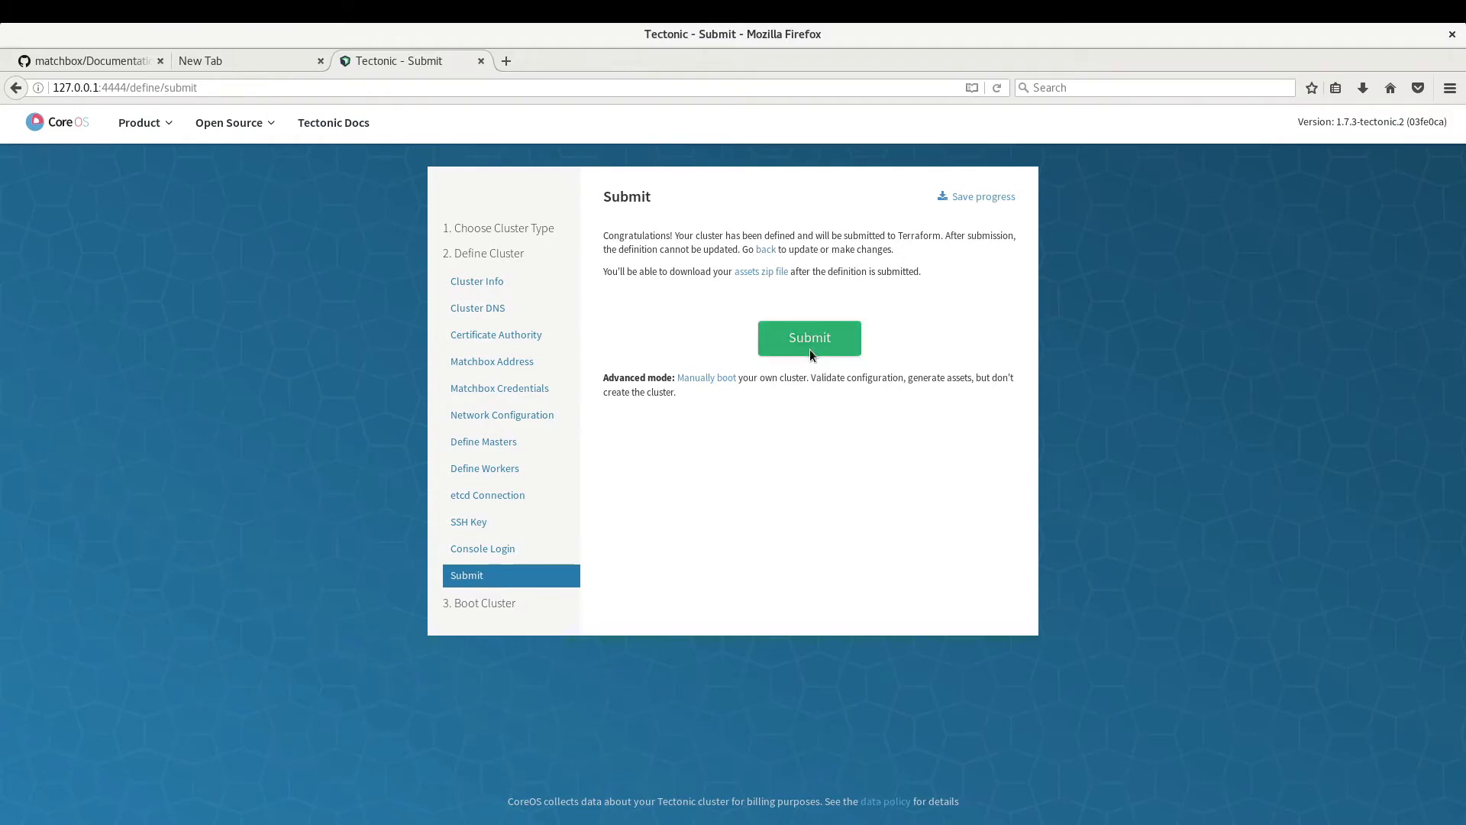
Step: Submit the cluster definition to reach the Start Installation page
{"action": "left_click", "coordinate": [808, 338]}
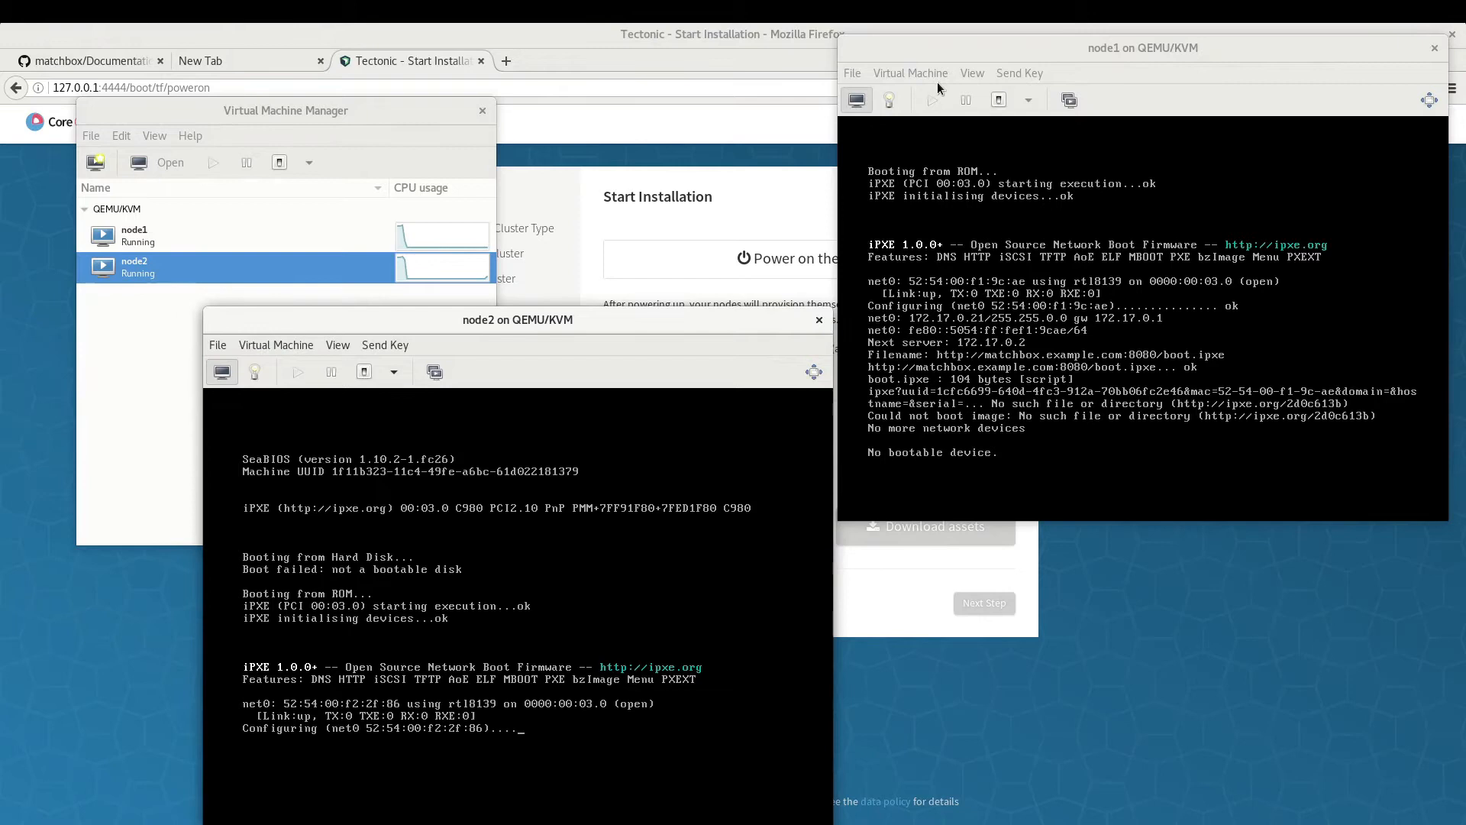
Step: Force-reset node1 via Virtual Machine > Shut Down so it retries network booting
{"action": "left_click", "coordinate": [909, 73]}
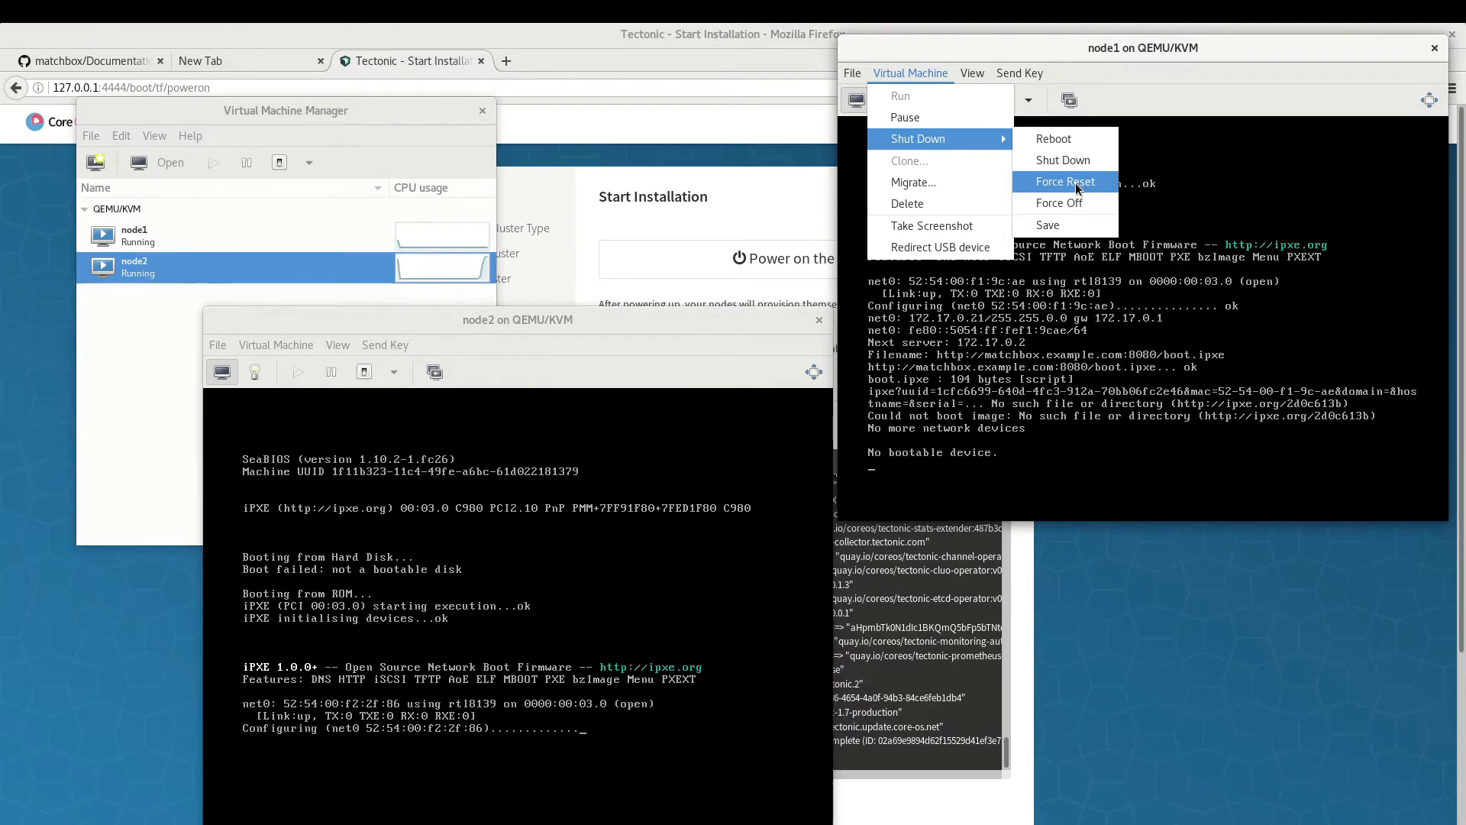
{"action": "left_click", "coordinate": [1065, 182]}
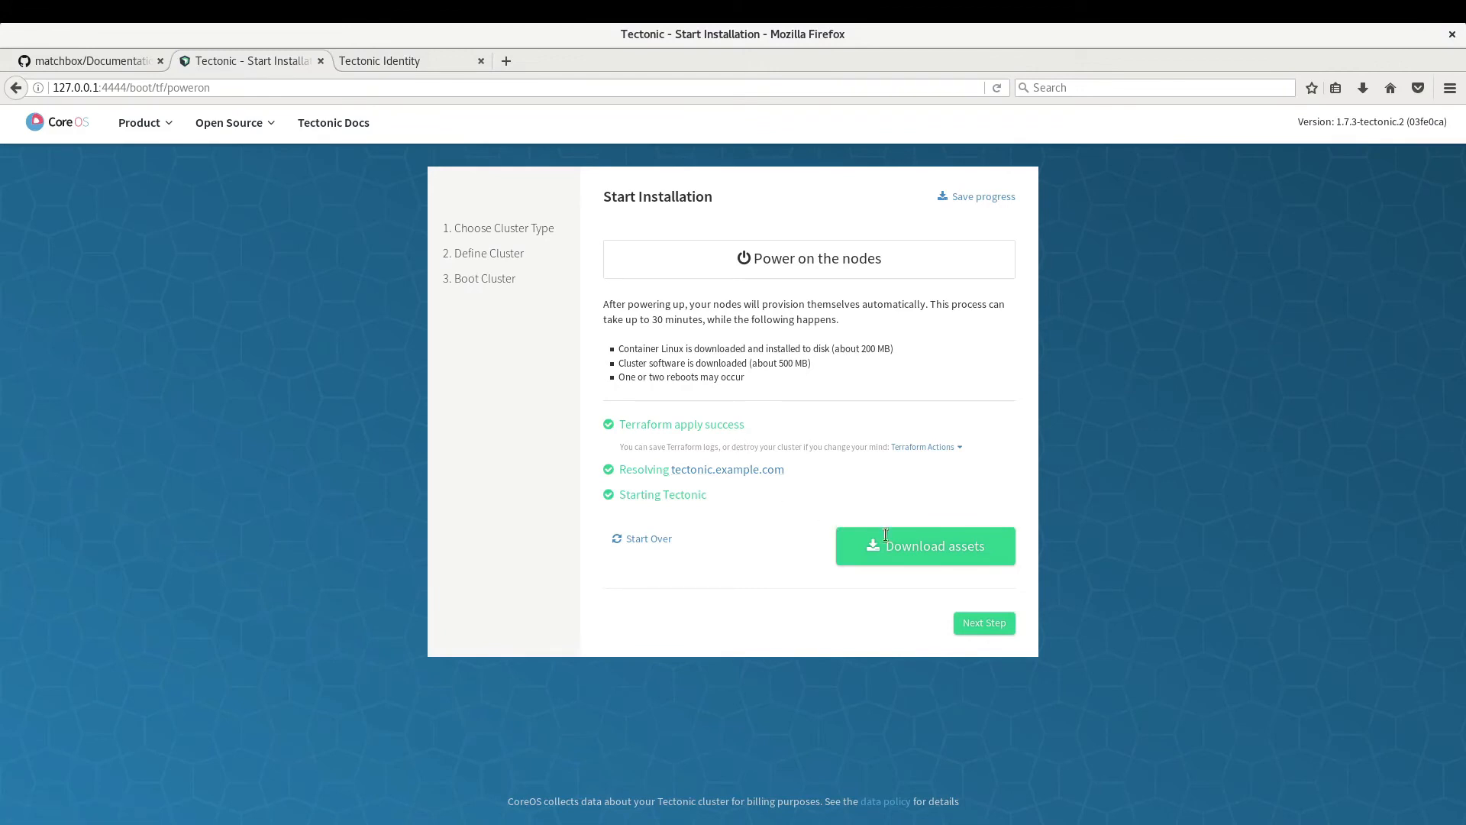
Step: Download the cluster assets, finish installation and go to the Tectonic Console at tectonic.example.com
{"action": "left_click", "coordinate": [924, 547]}
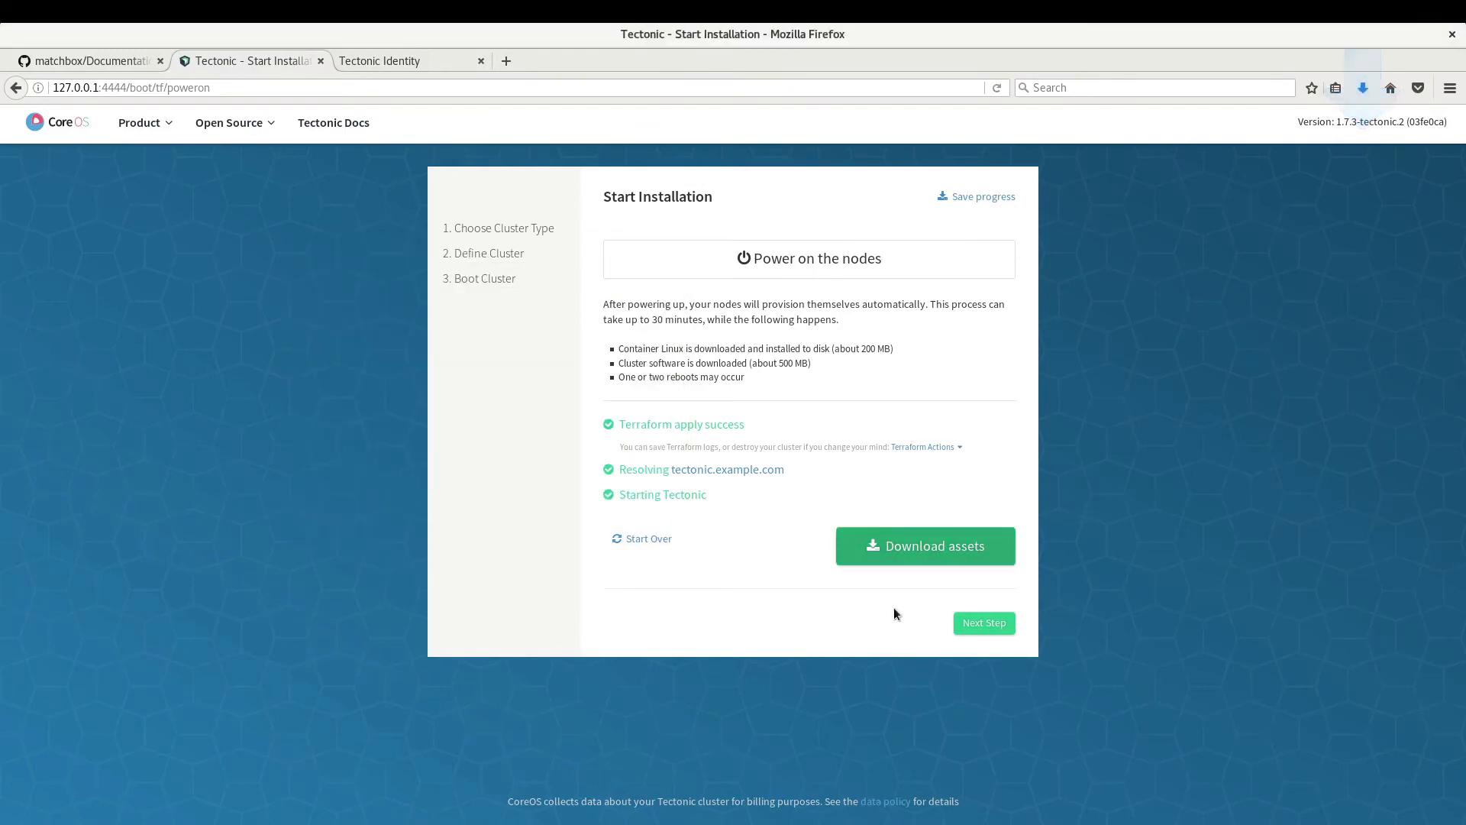
{"action": "left_click", "coordinate": [982, 623]}
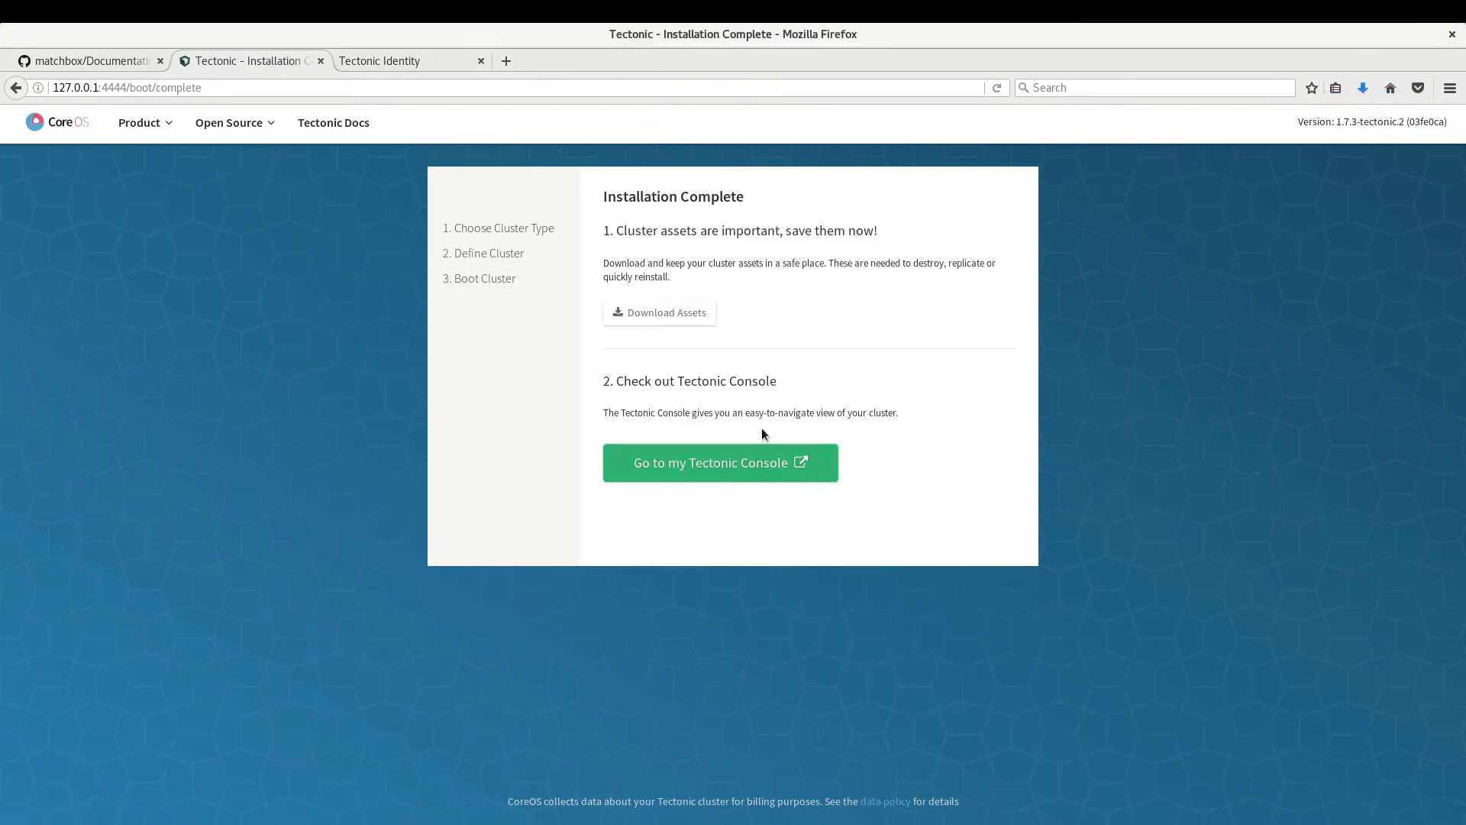
{"action": "left_click", "coordinate": [719, 462]}
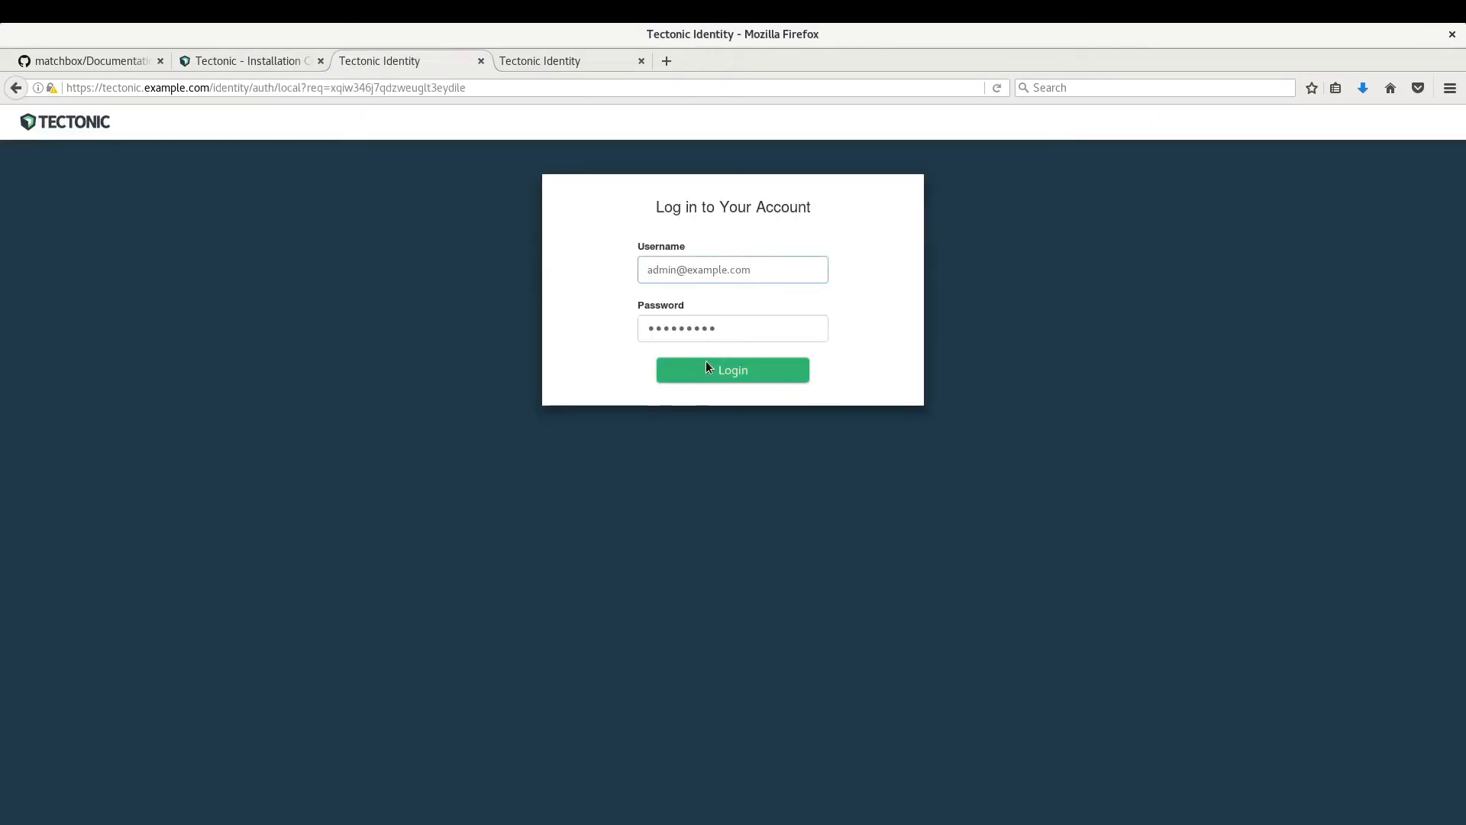
Step: Log in as admin and view the Cluster Status page showing all systems healthy
{"action": "left_click", "coordinate": [732, 370]}
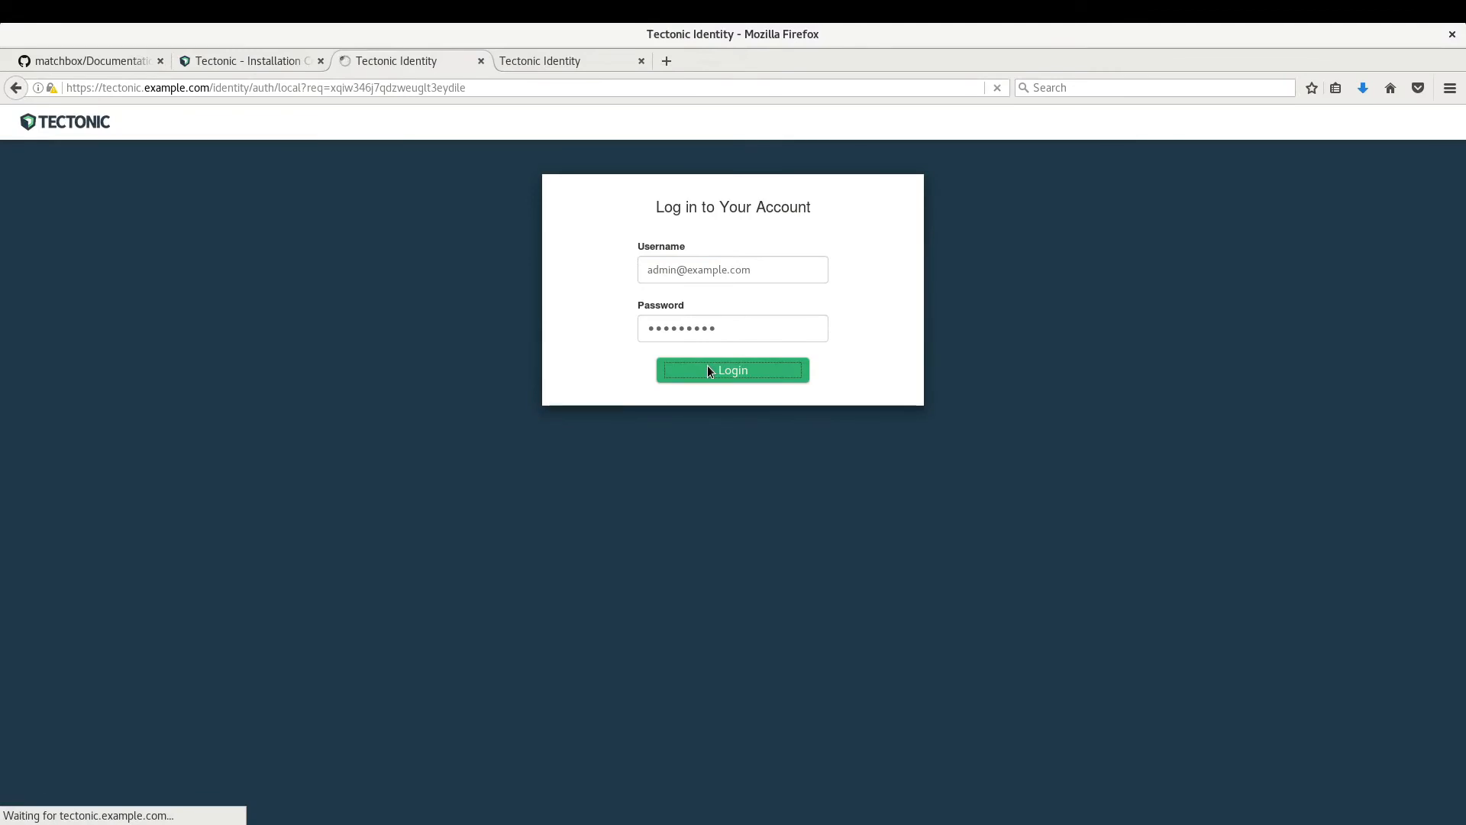
{"action": "left_click", "coordinate": [732, 370]}
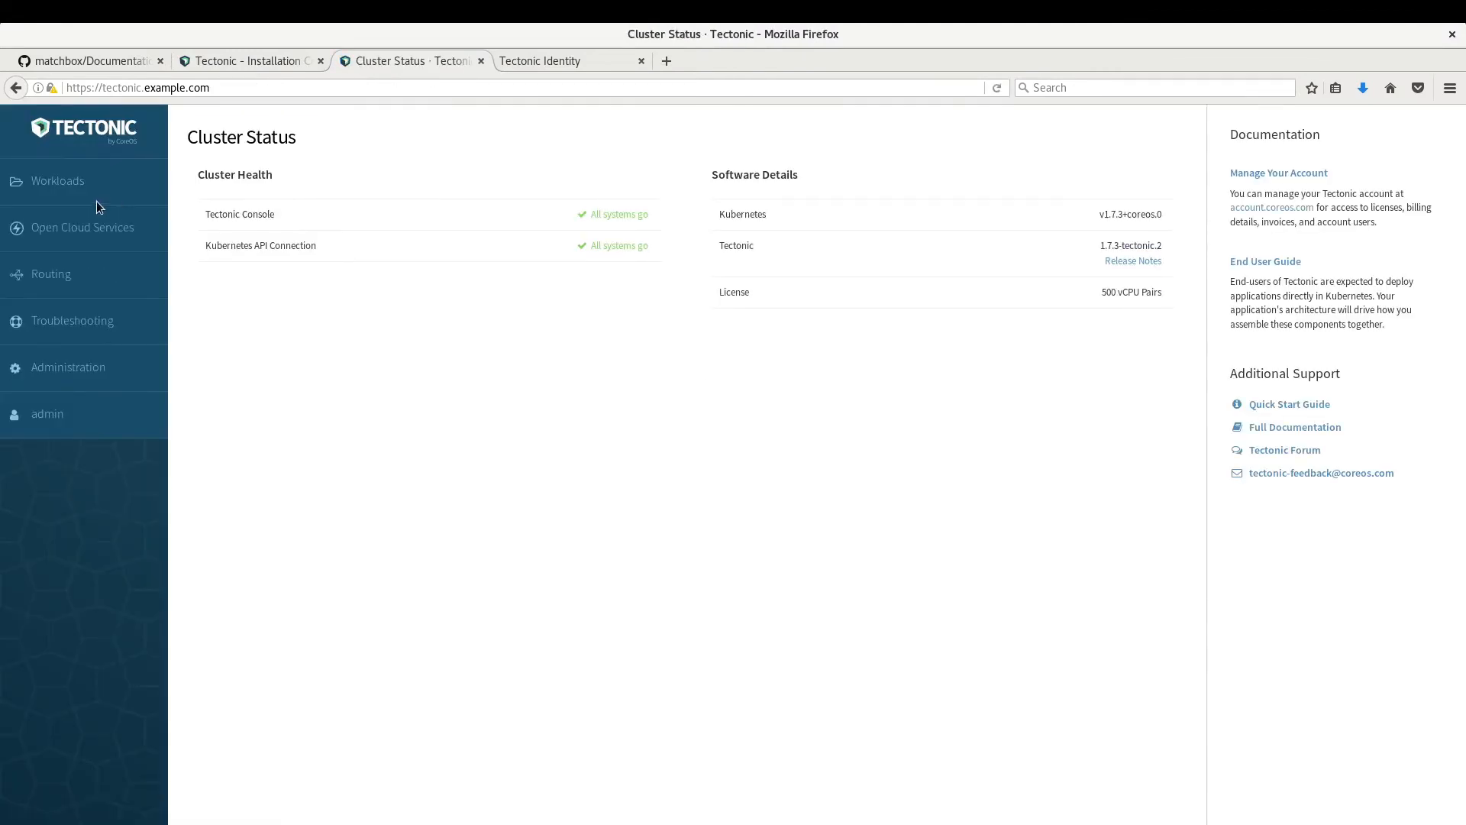
Step: Filter Deployments to the kube-system namespace and show kube-dns, running on node1.example.com
{"action": "left_click", "coordinate": [56, 181]}
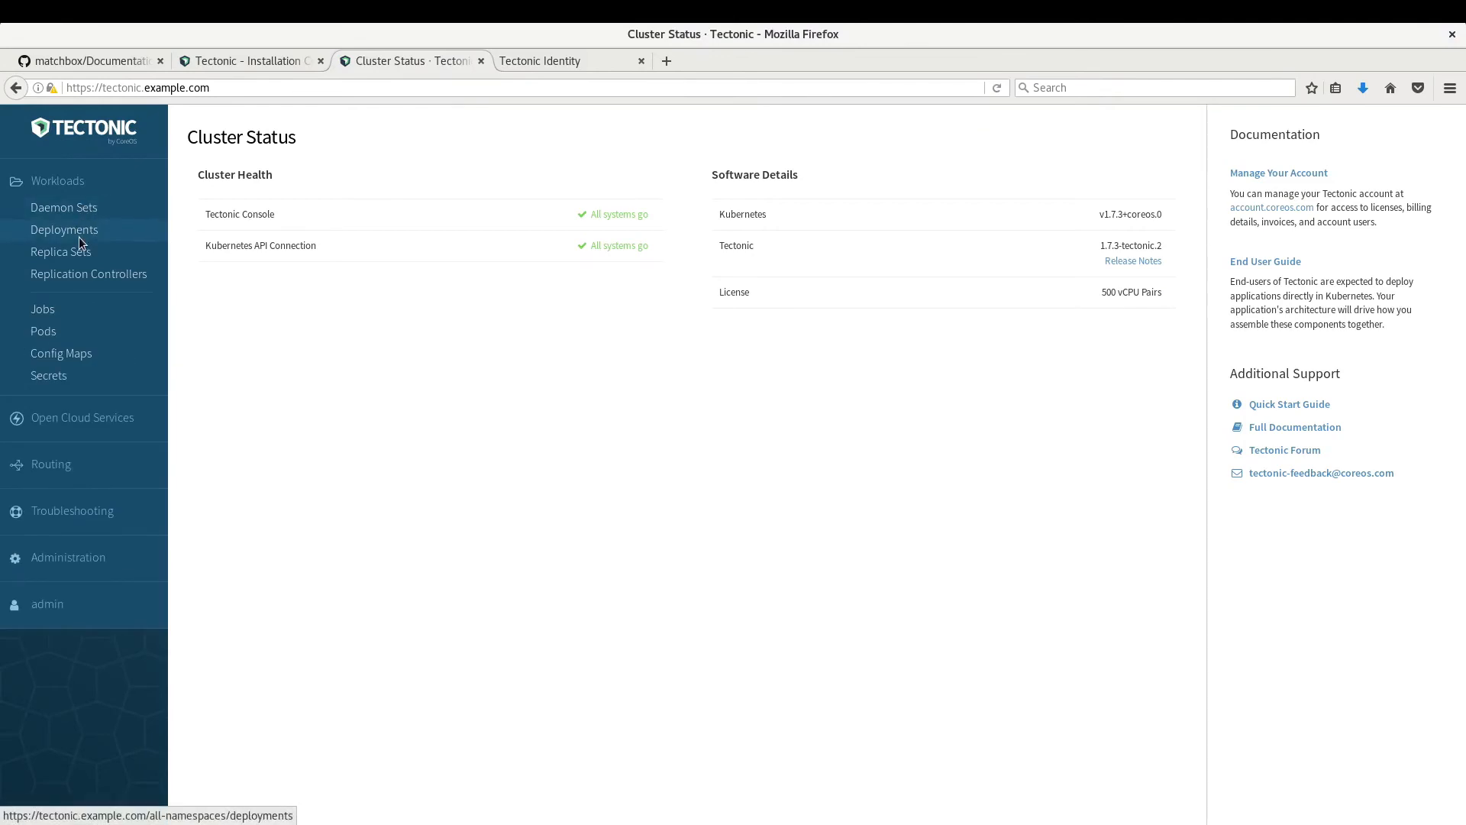
{"action": "left_click", "coordinate": [64, 229]}
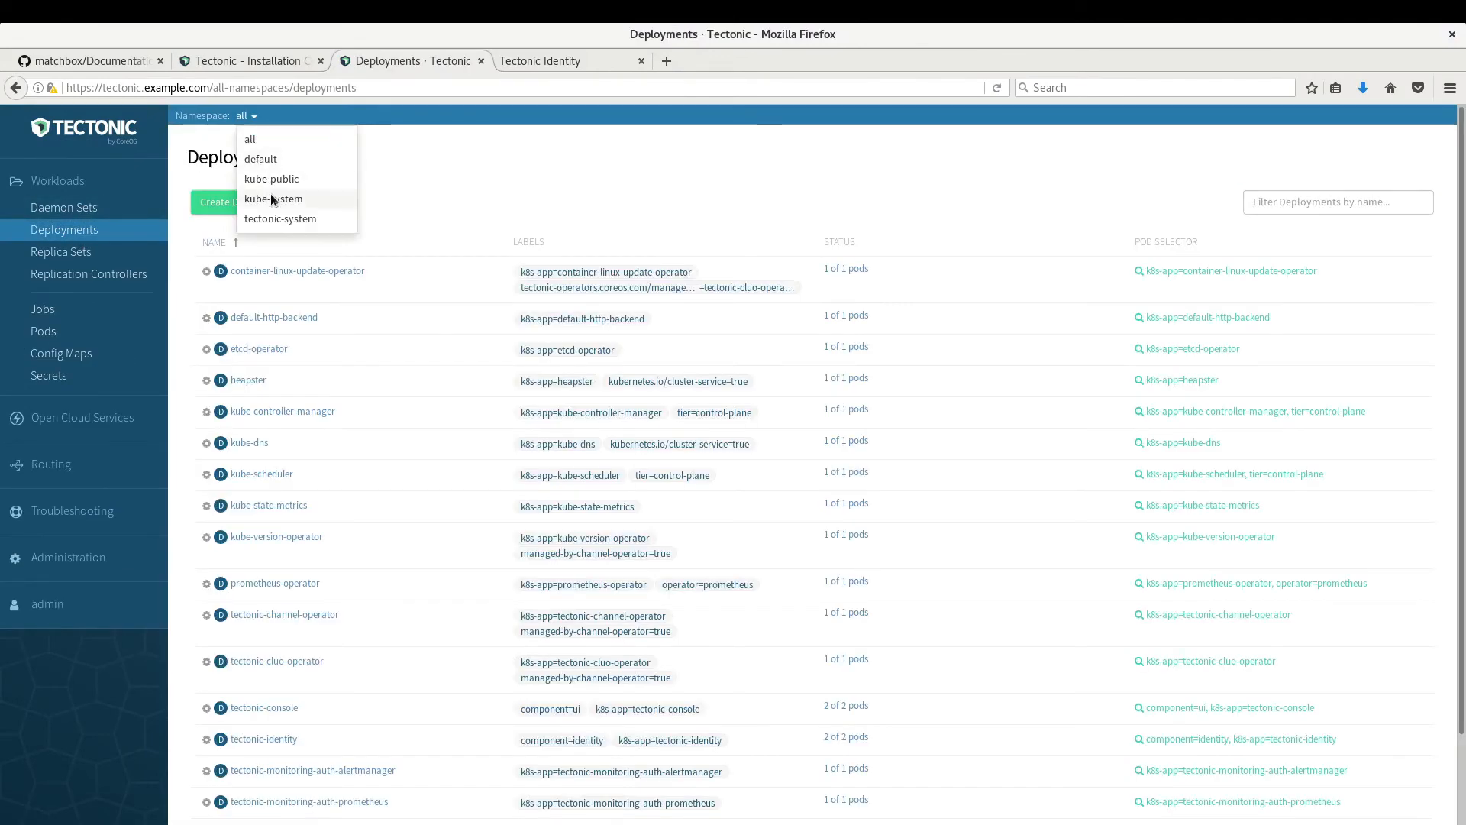
{"action": "left_click", "coordinate": [273, 199]}
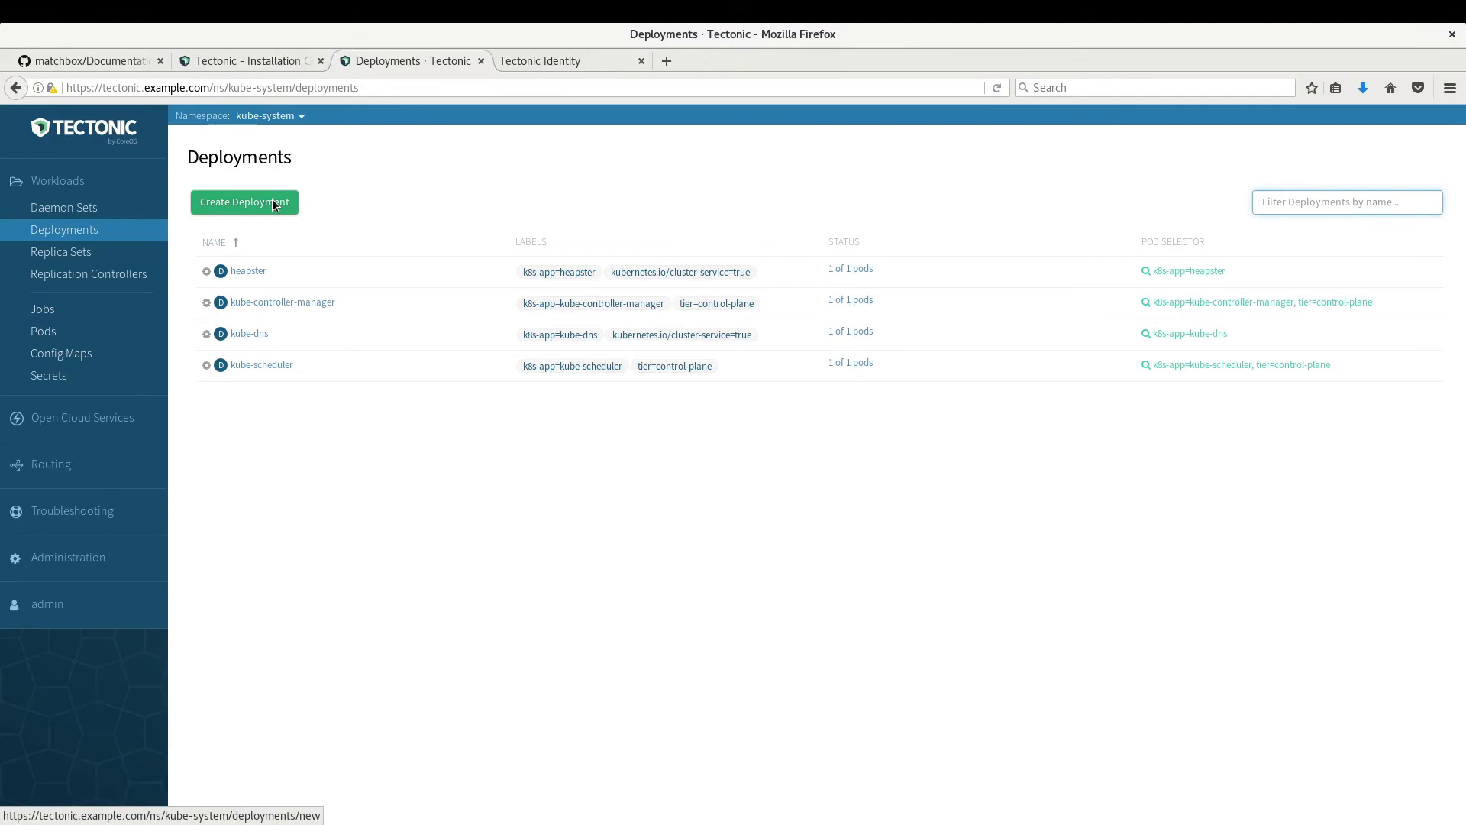
{"action": "mouse_move", "coordinate": [249, 333]}
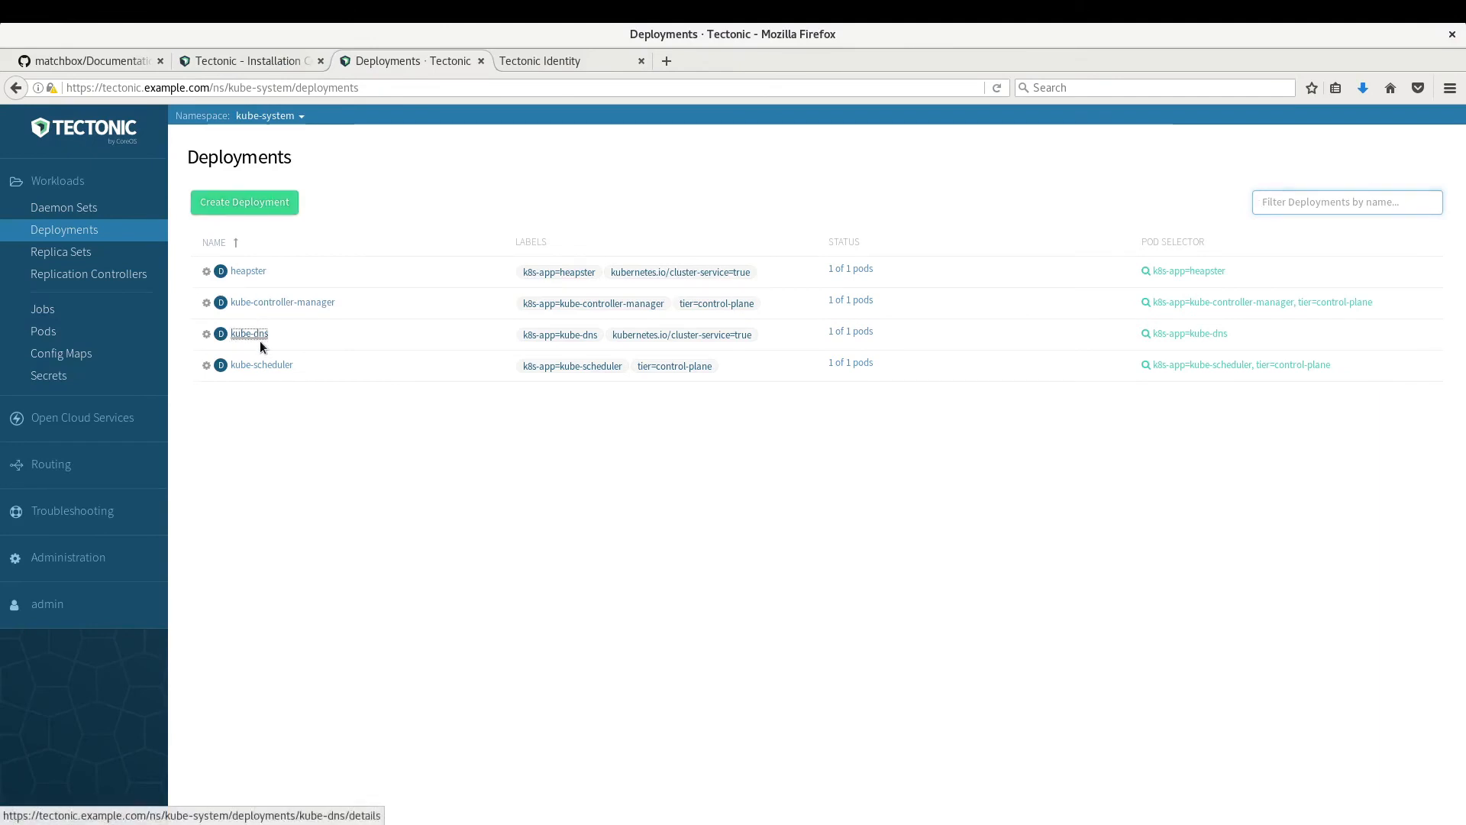
{"action": "left_click", "coordinate": [249, 333]}
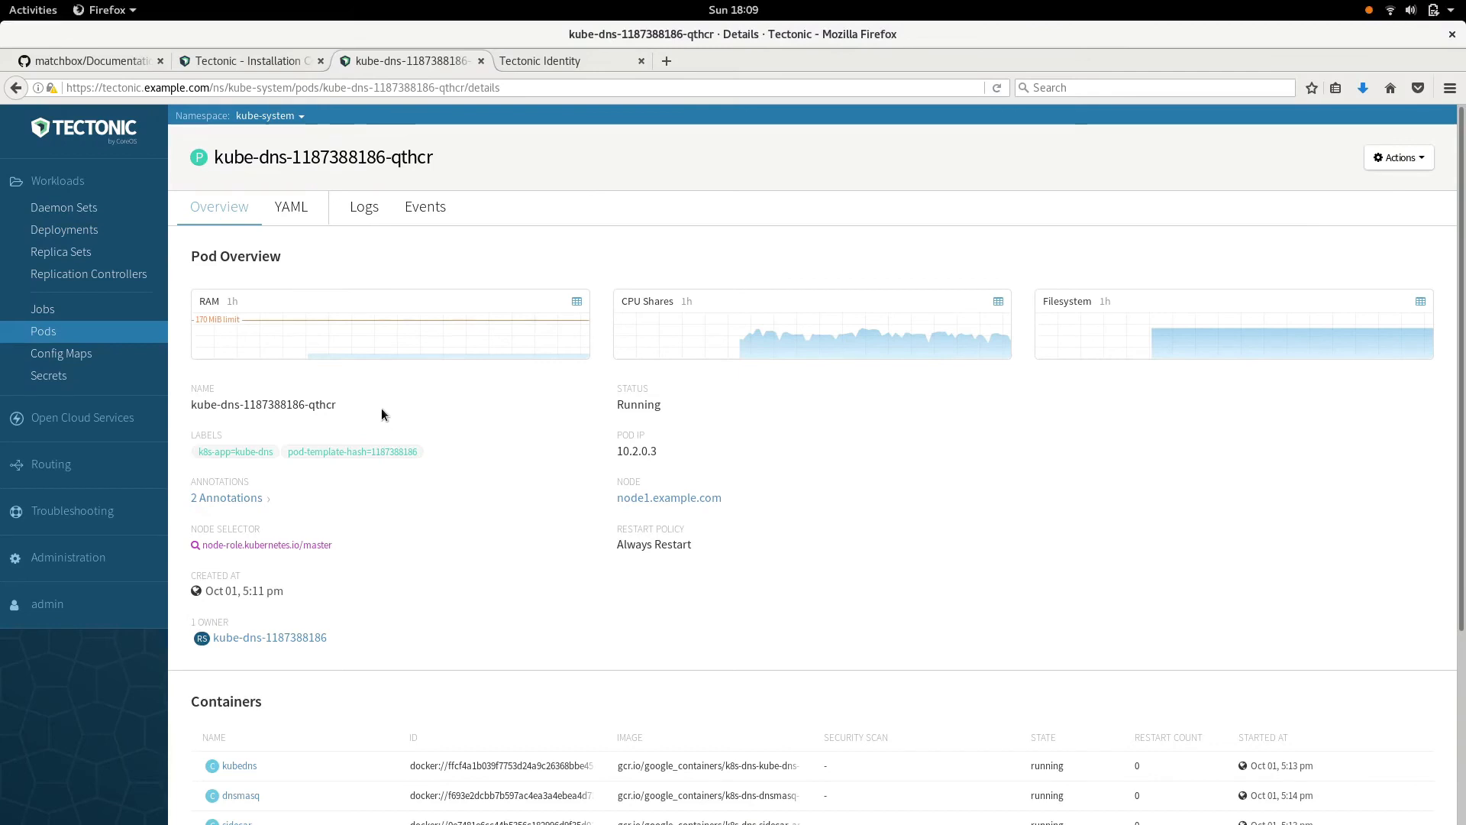
{"action": "key", "text": "Alt+Tab"}
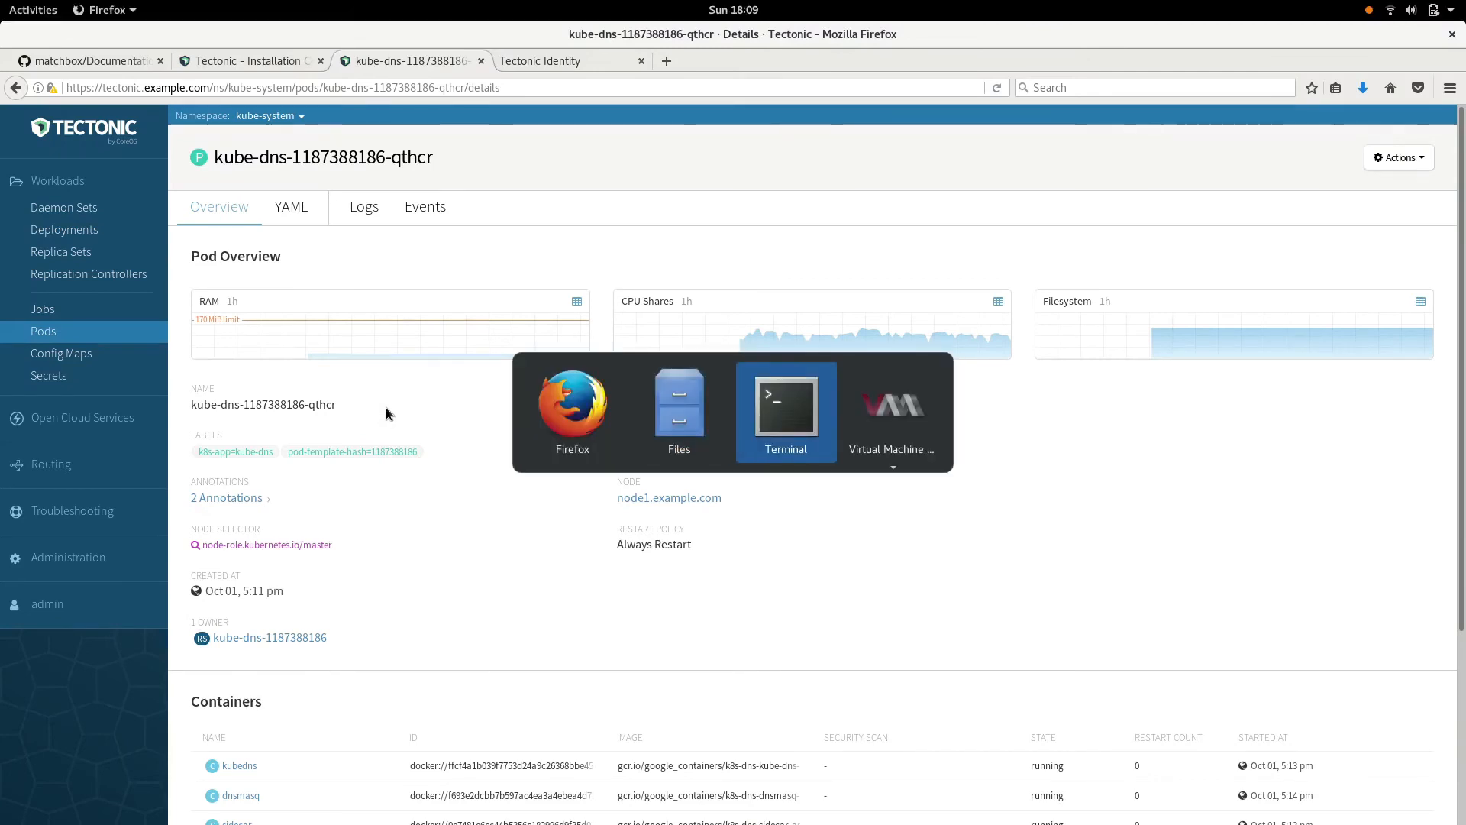
Step: SSH into node2.example.com as the core user, accepting its host key
{"action": "left_click", "coordinate": [785, 410]}
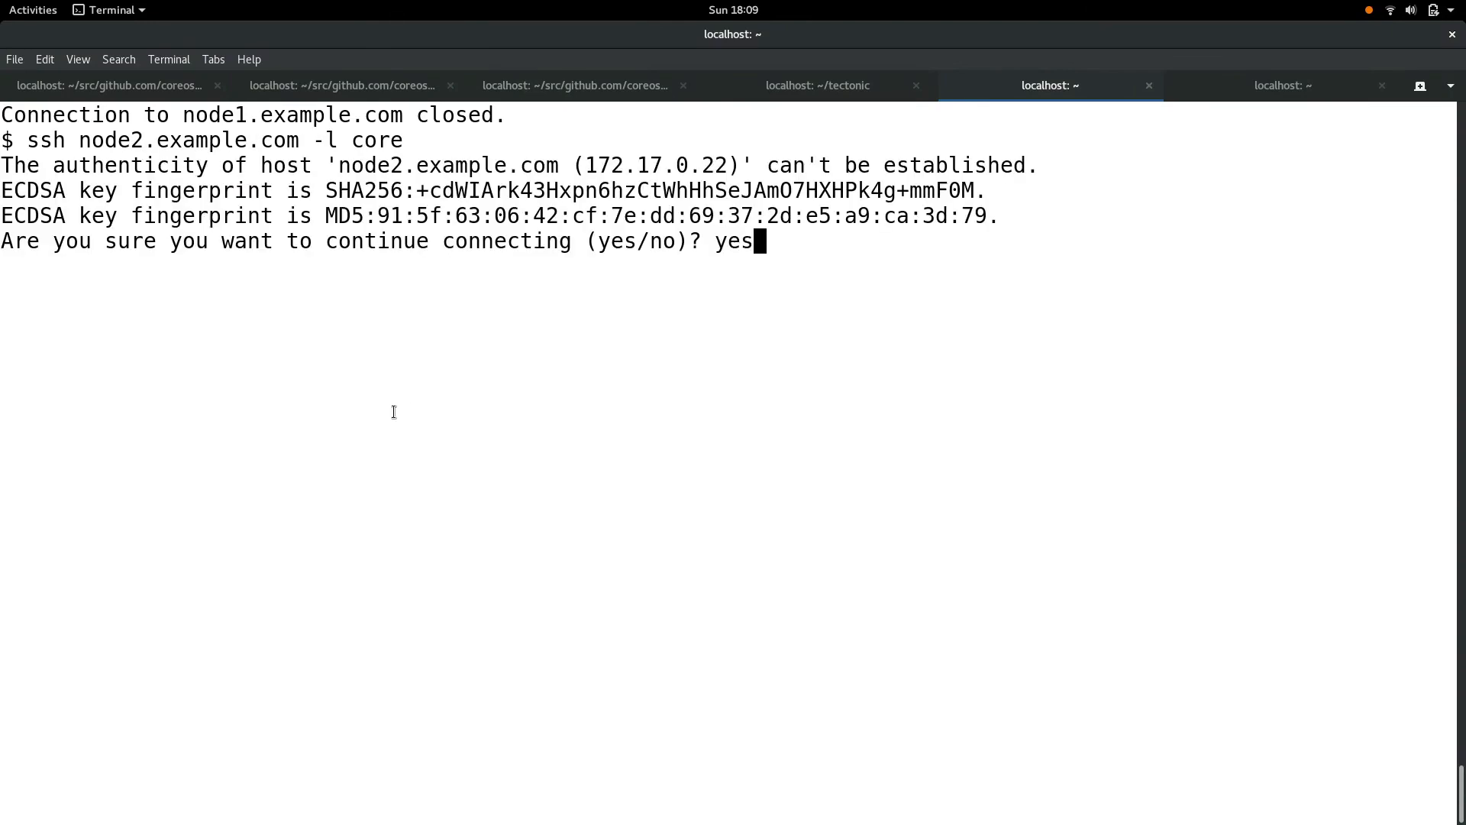
{"action": "type", "text": "upt"}
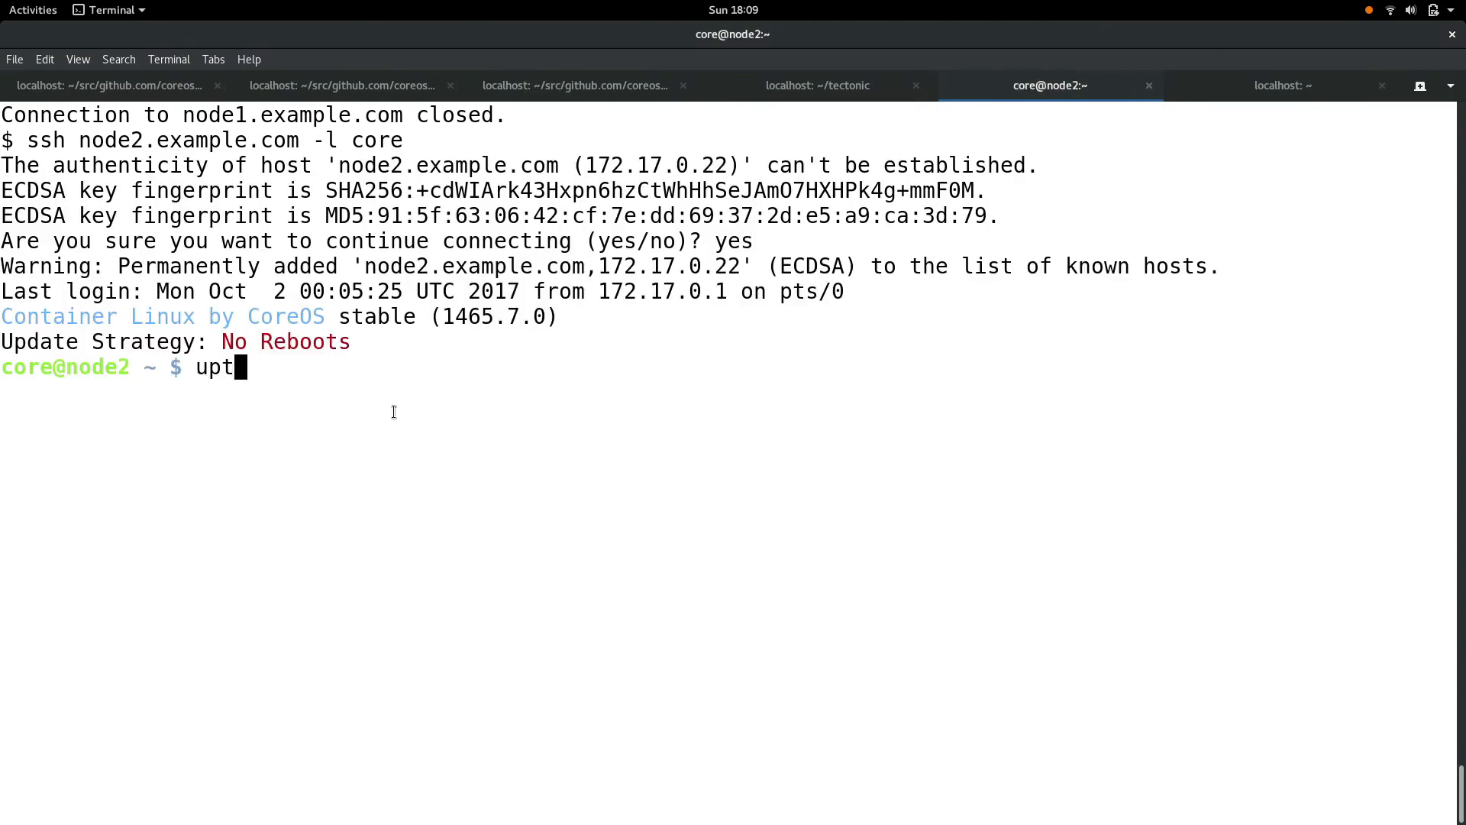